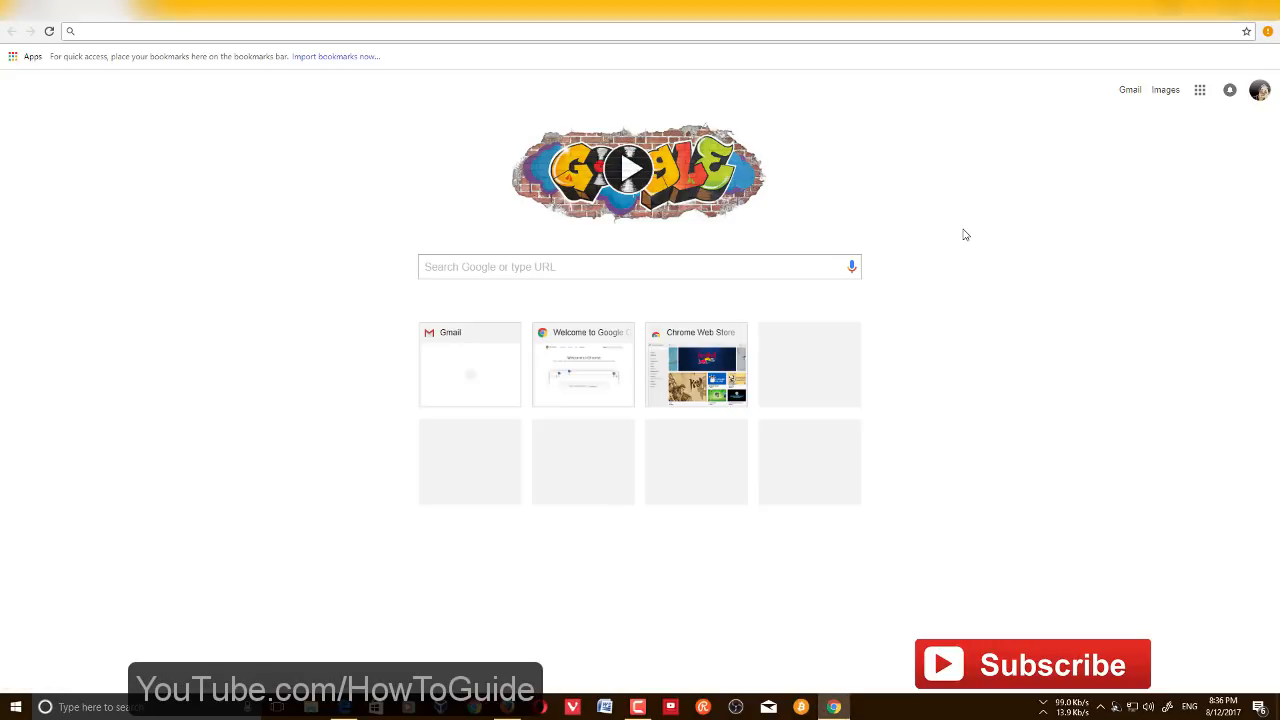
mouse_move(974, 238)
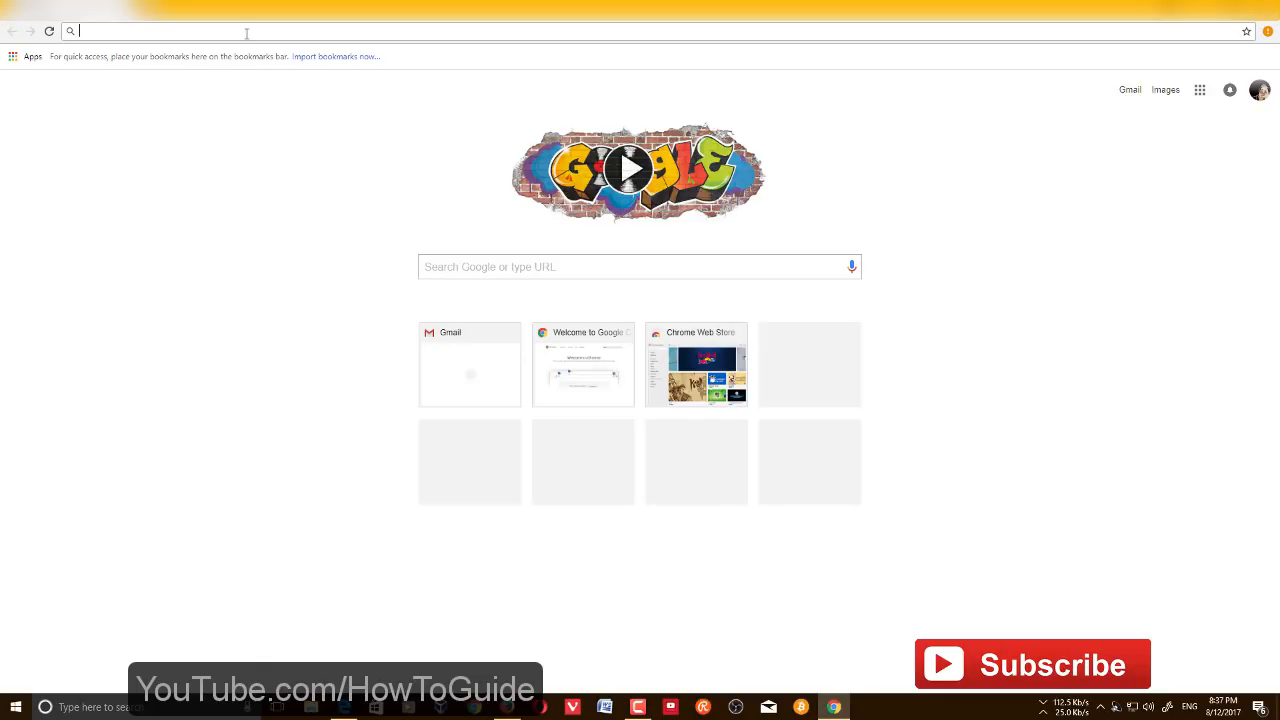
Try loading chrome://plugins, which fails with a 'This site can't be reached' error
text(chome://)
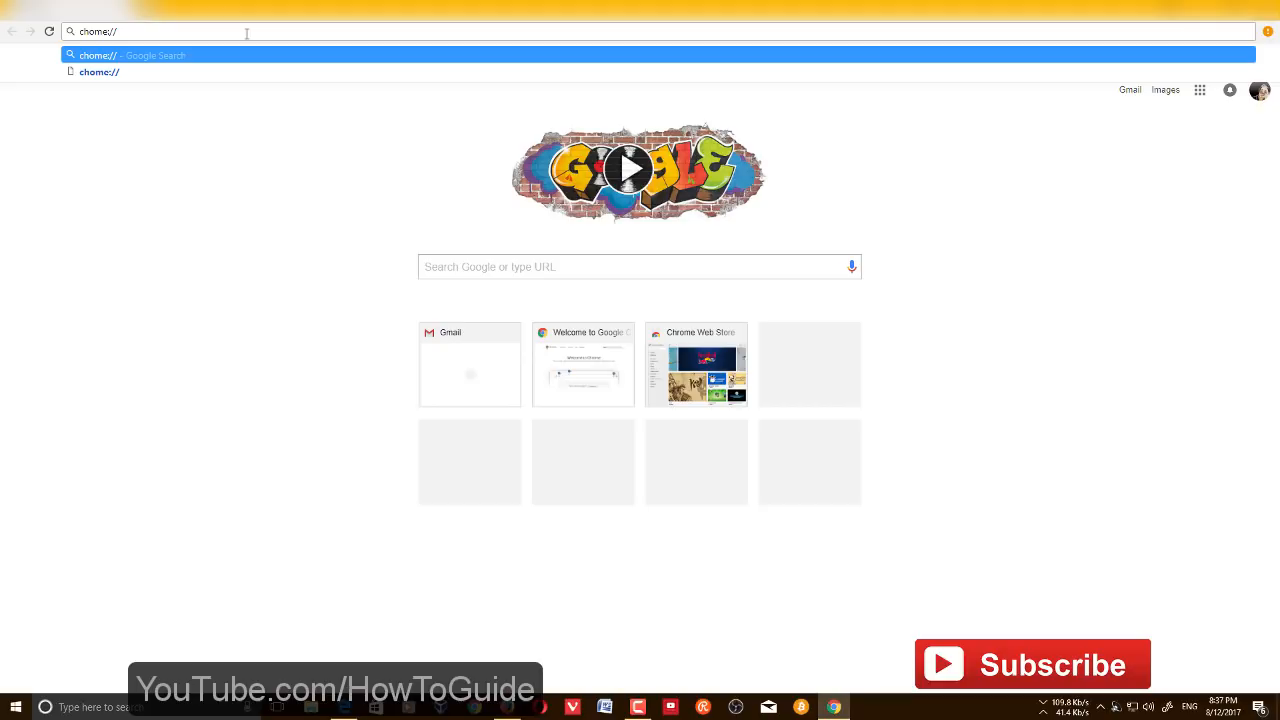
text(plugin)
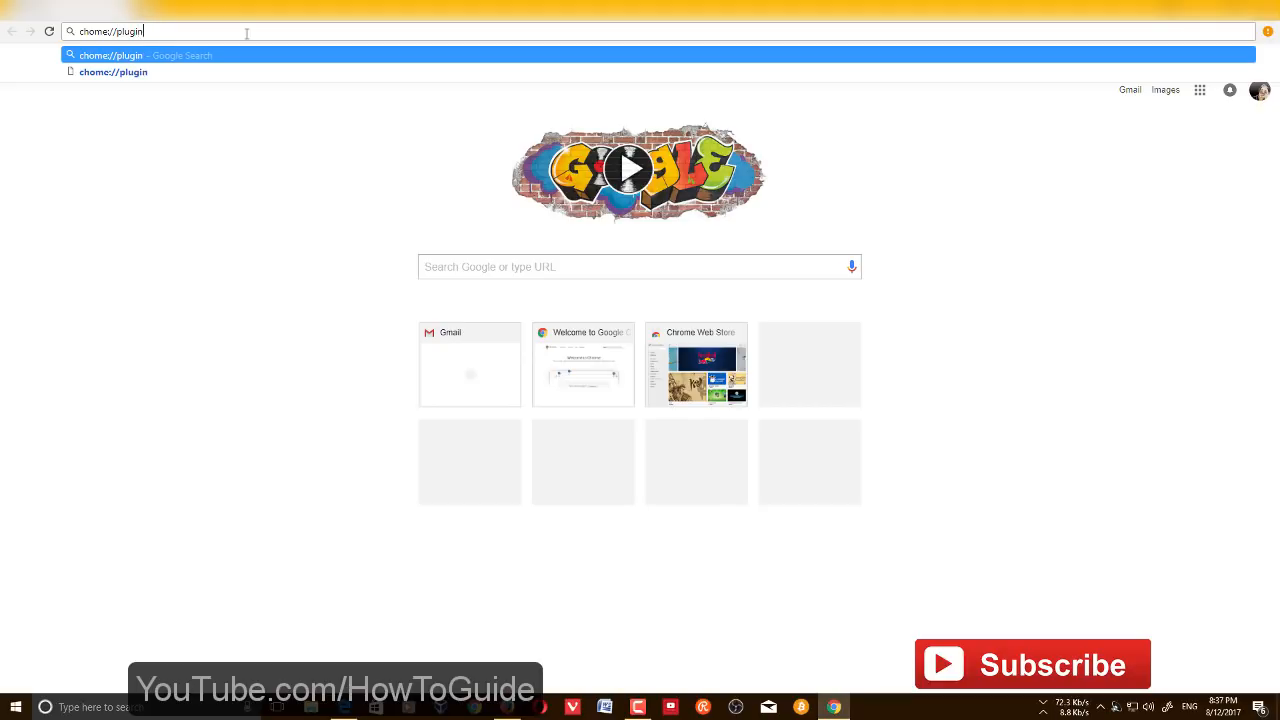
key(Enter)
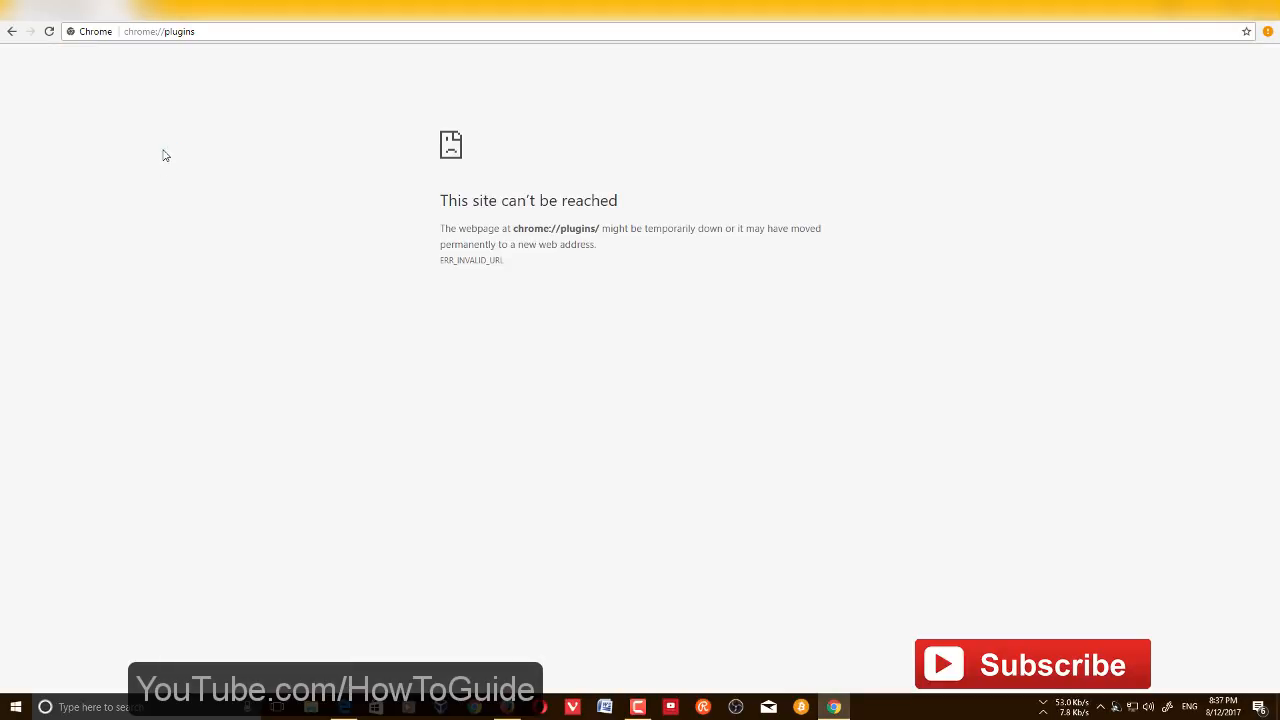
mouse_move(118, 108)
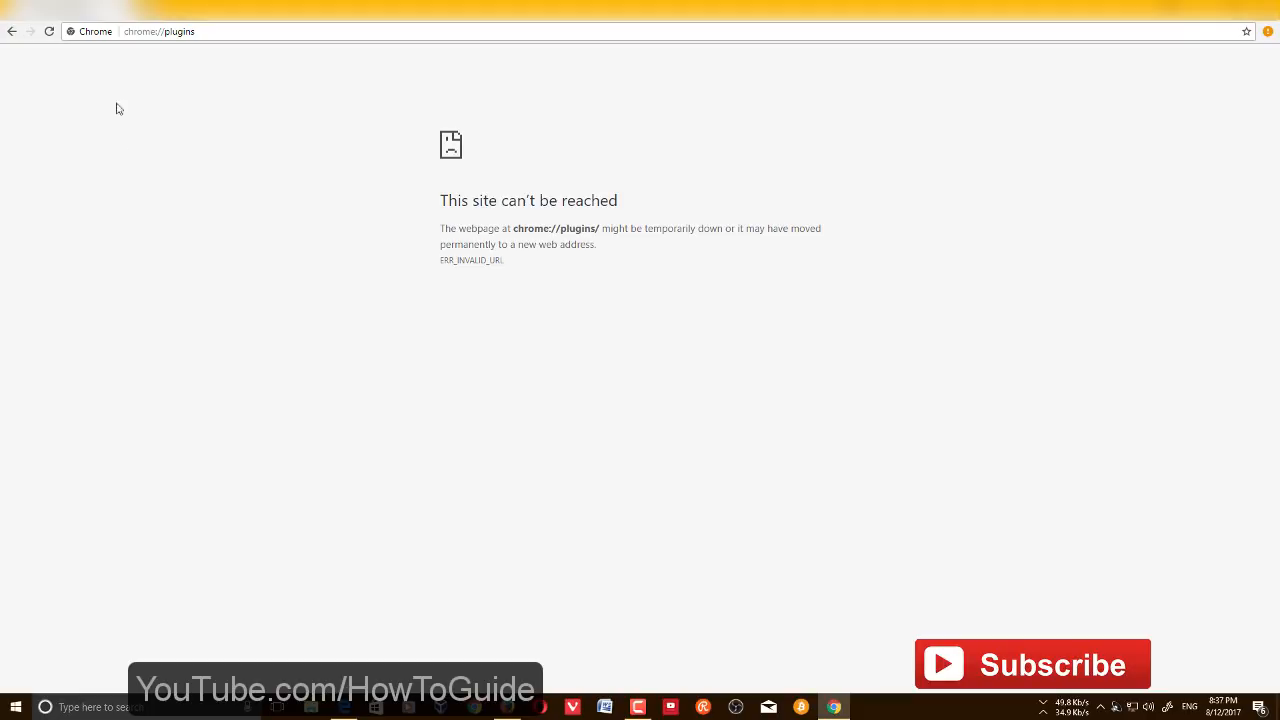
click(159, 31)
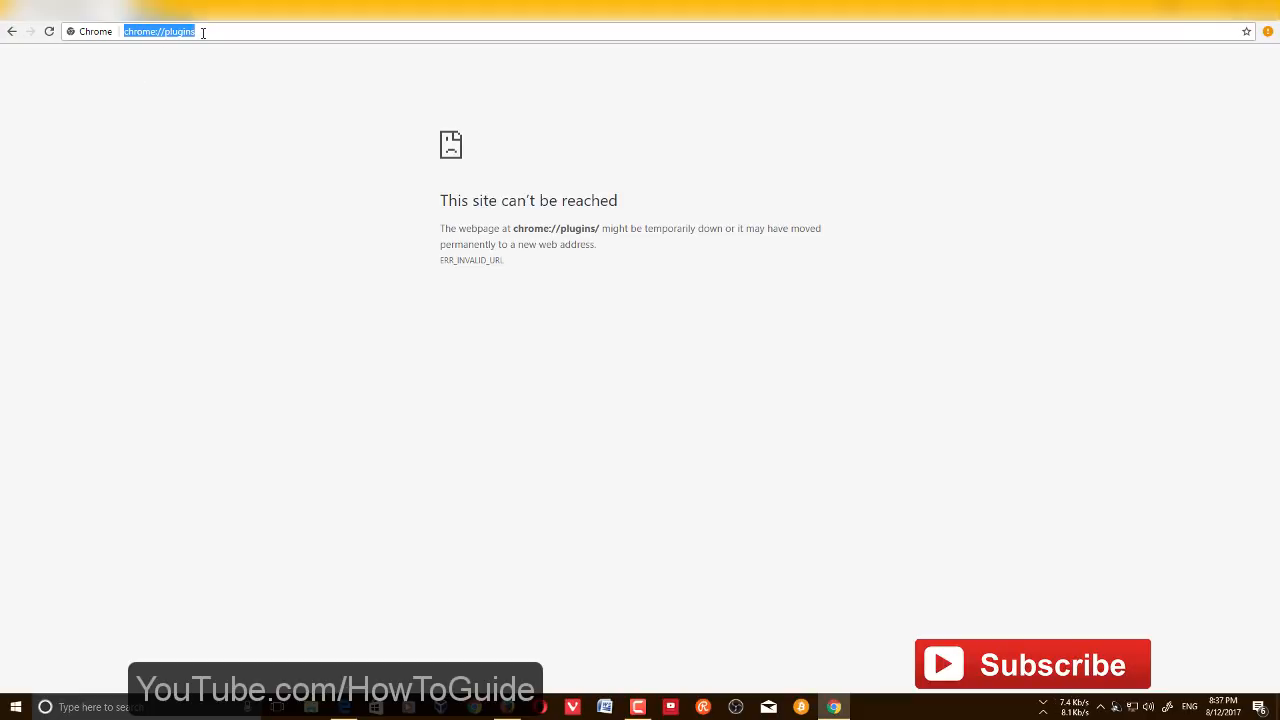
mouse_move(210, 74)
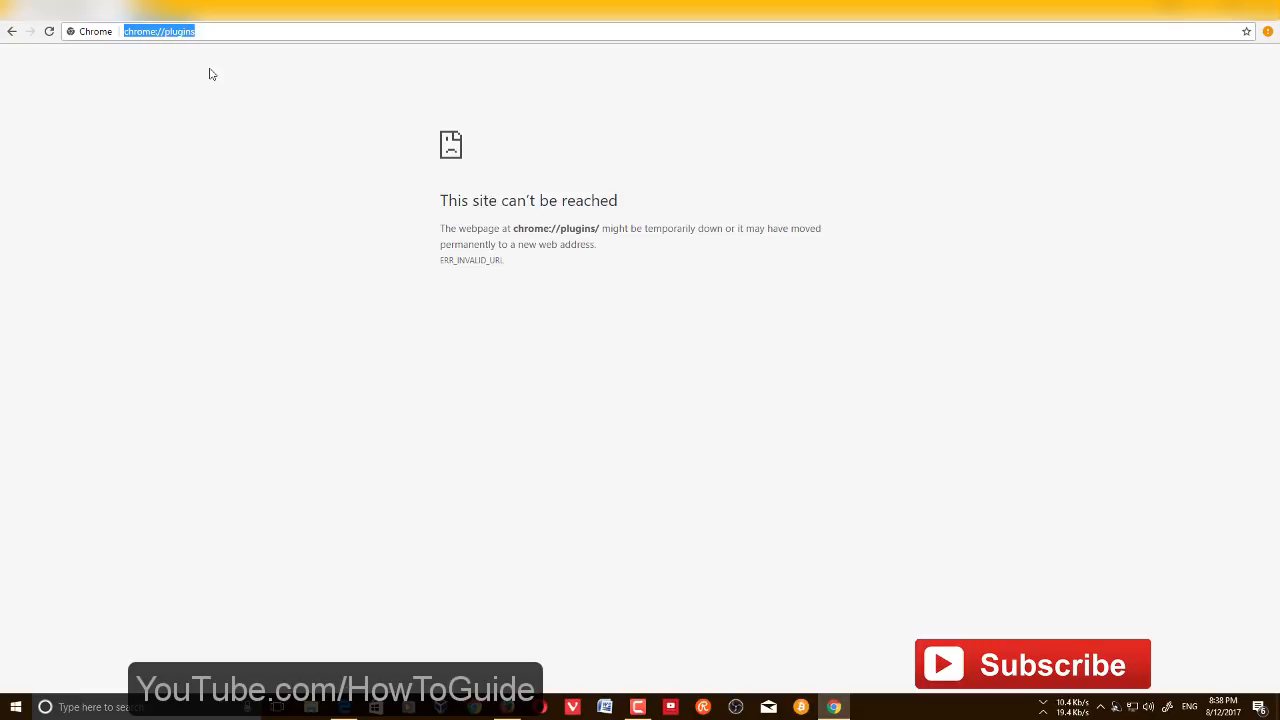
mouse_move(168, 75)
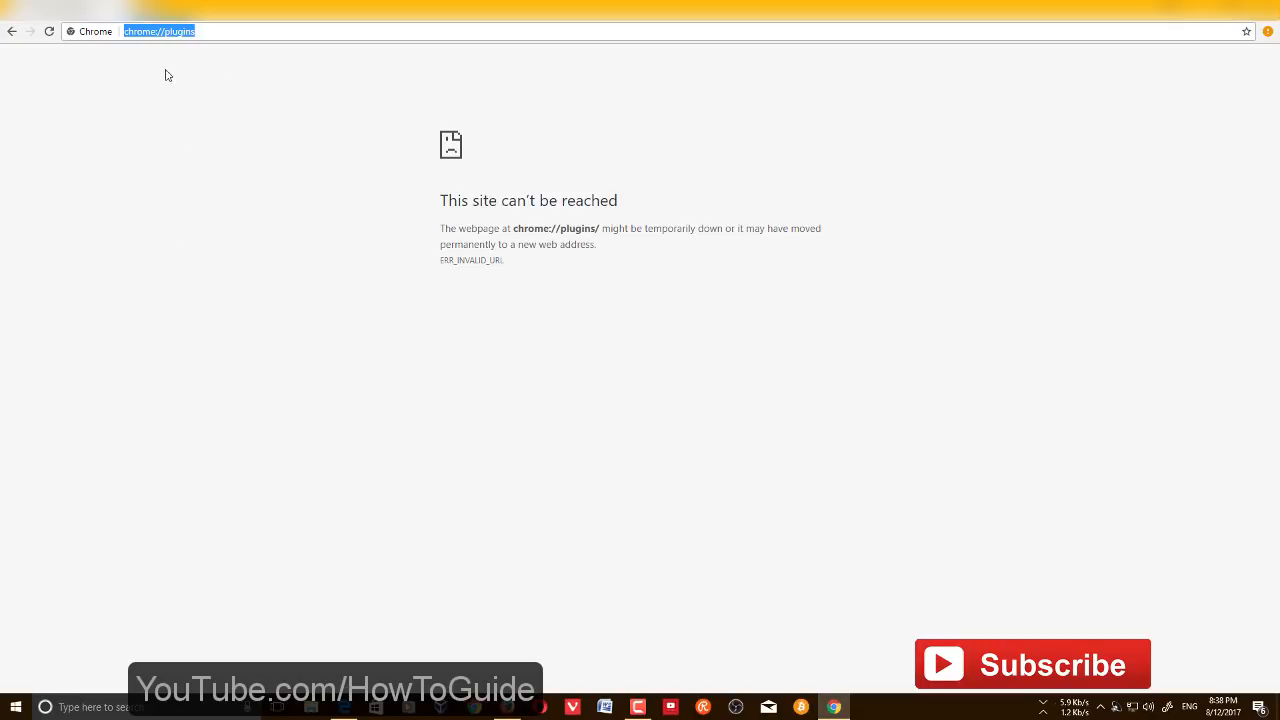
Load chrome://components and check that Adobe Flash Player 26.0.0.131 is listed
click(165, 31)
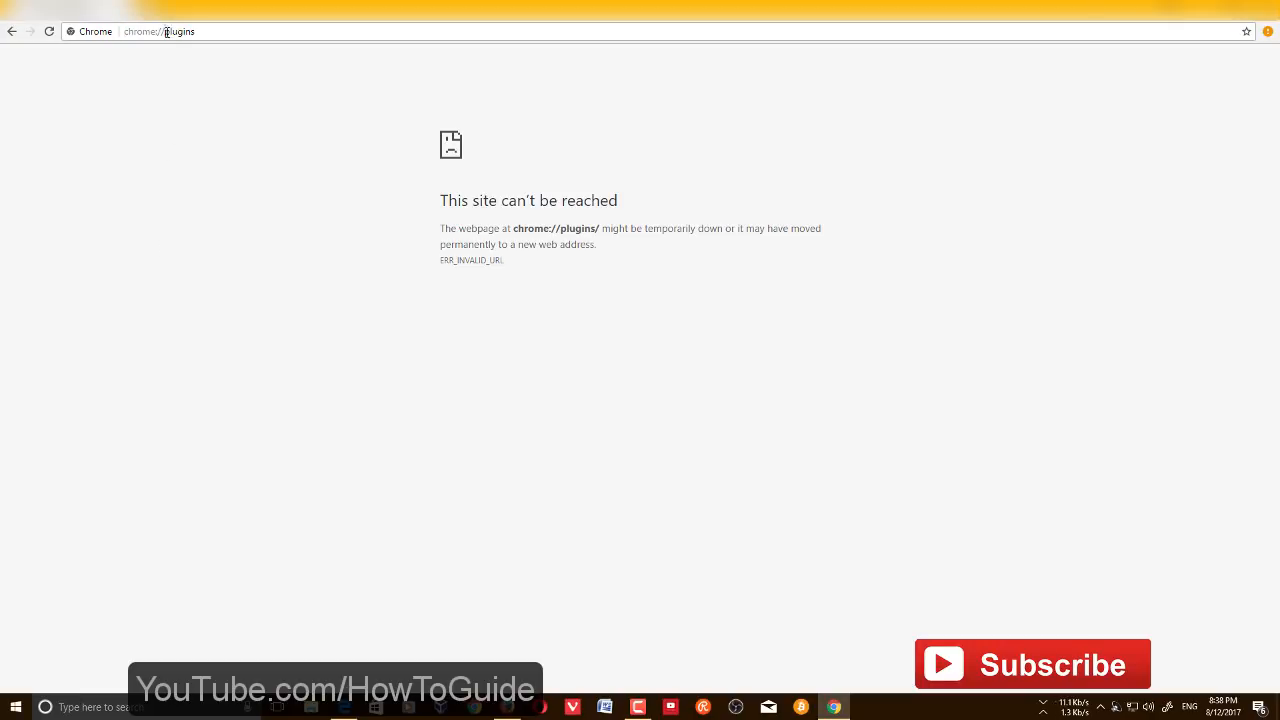
text(chrome://component)
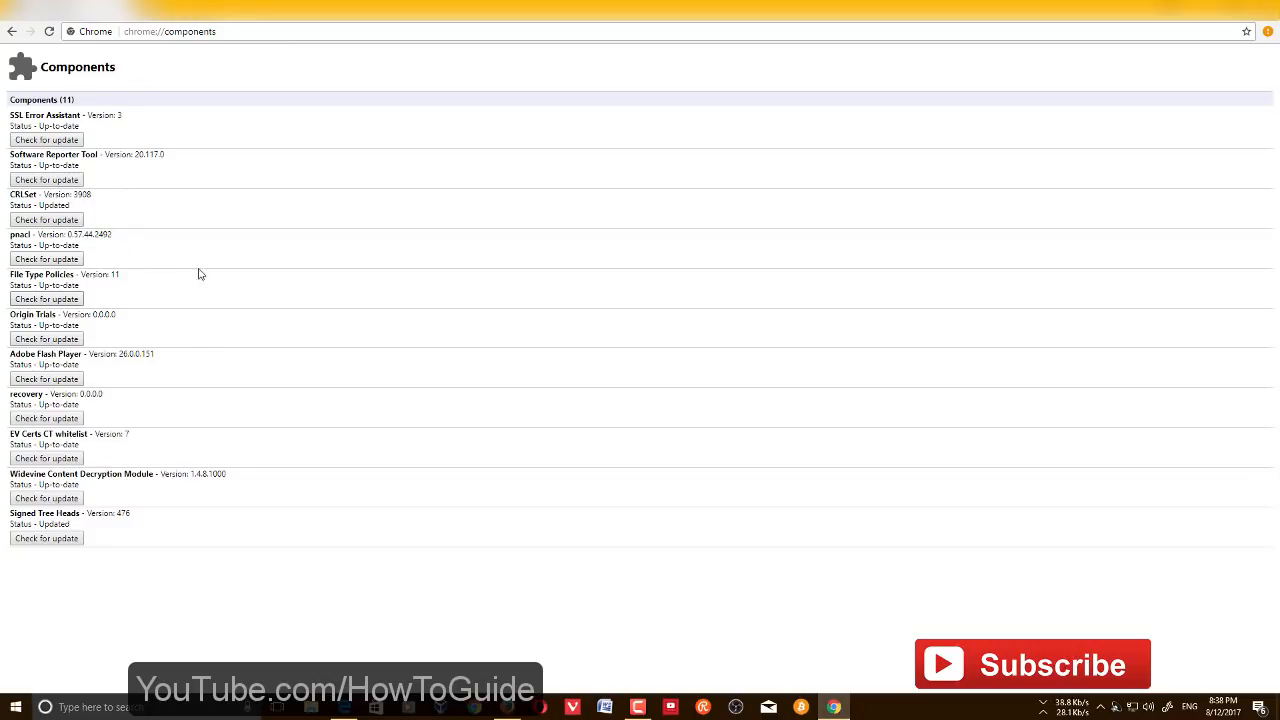
mouse_move(232, 270)
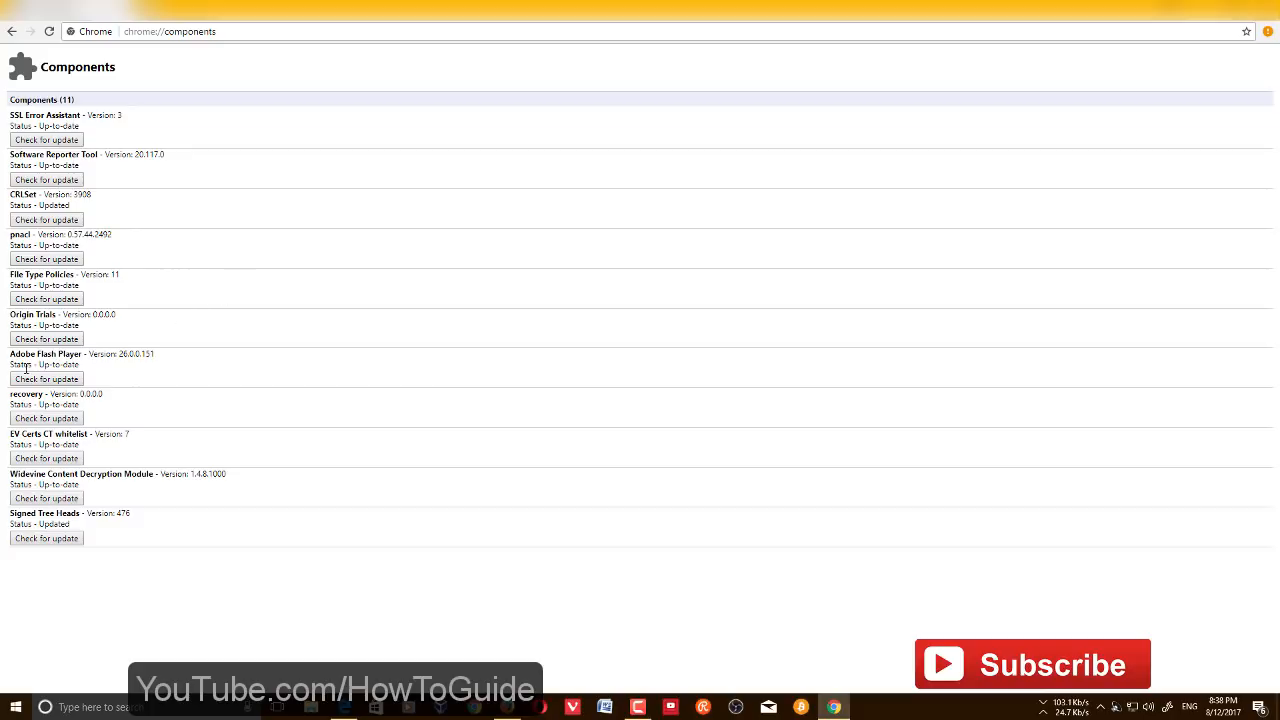
drag(10, 354, 80, 364)
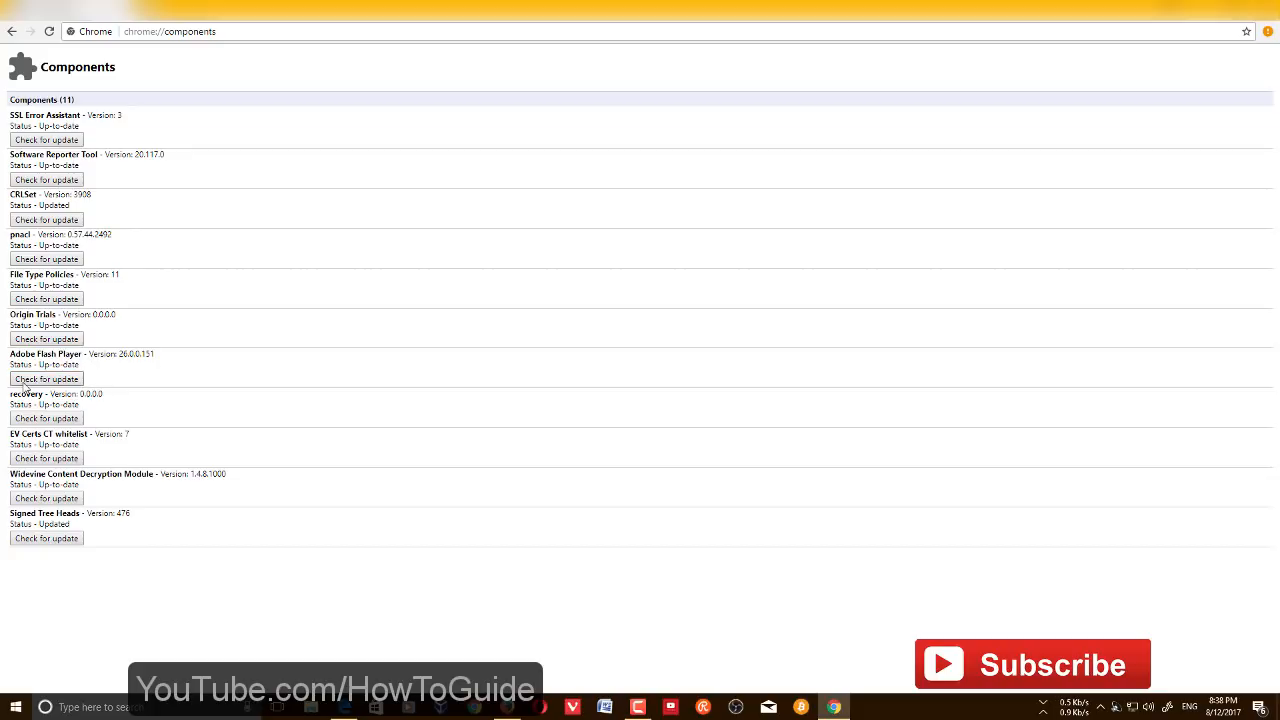
mouse_move(38, 388)
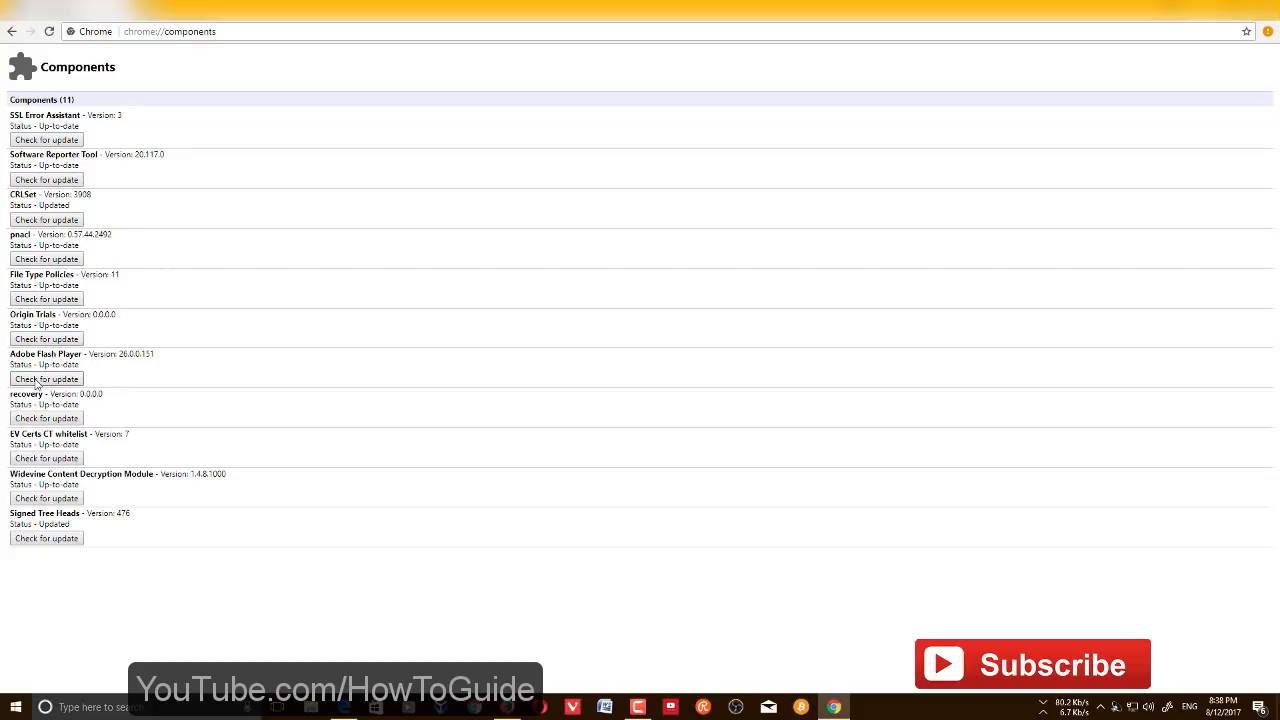
mouse_move(125, 385)
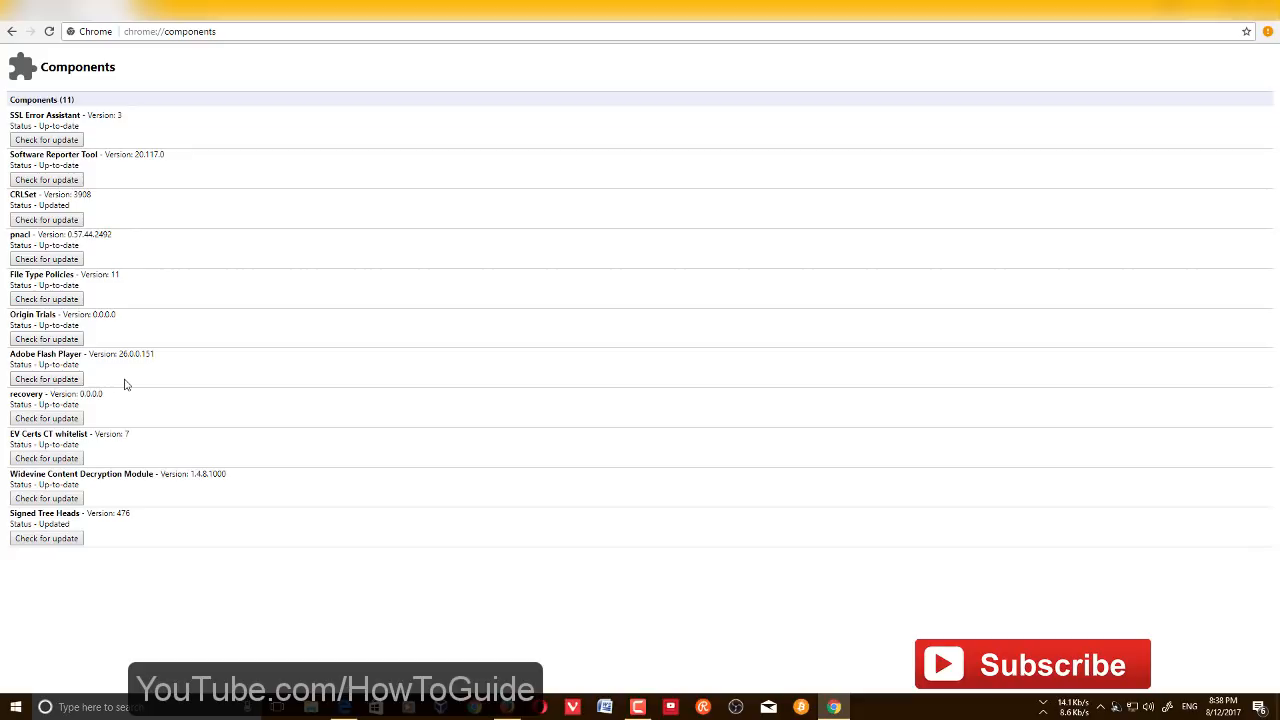
click(1268, 31)
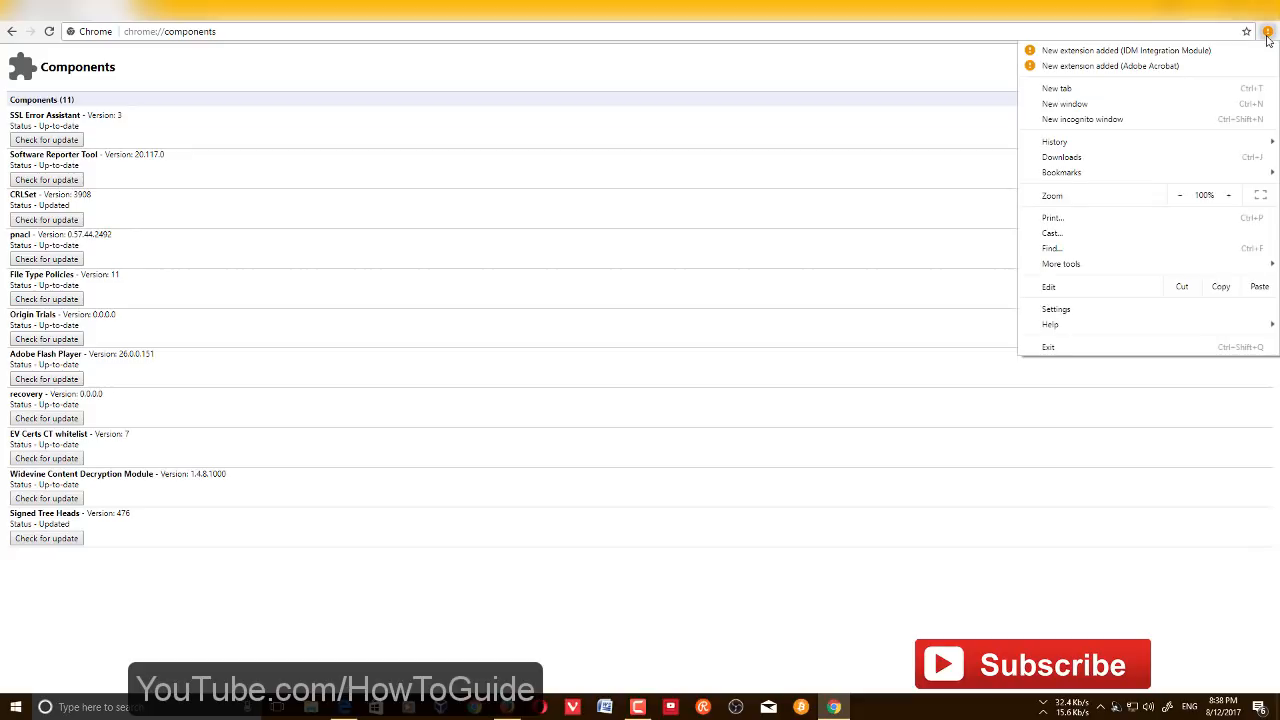
mouse_move(1148, 204)
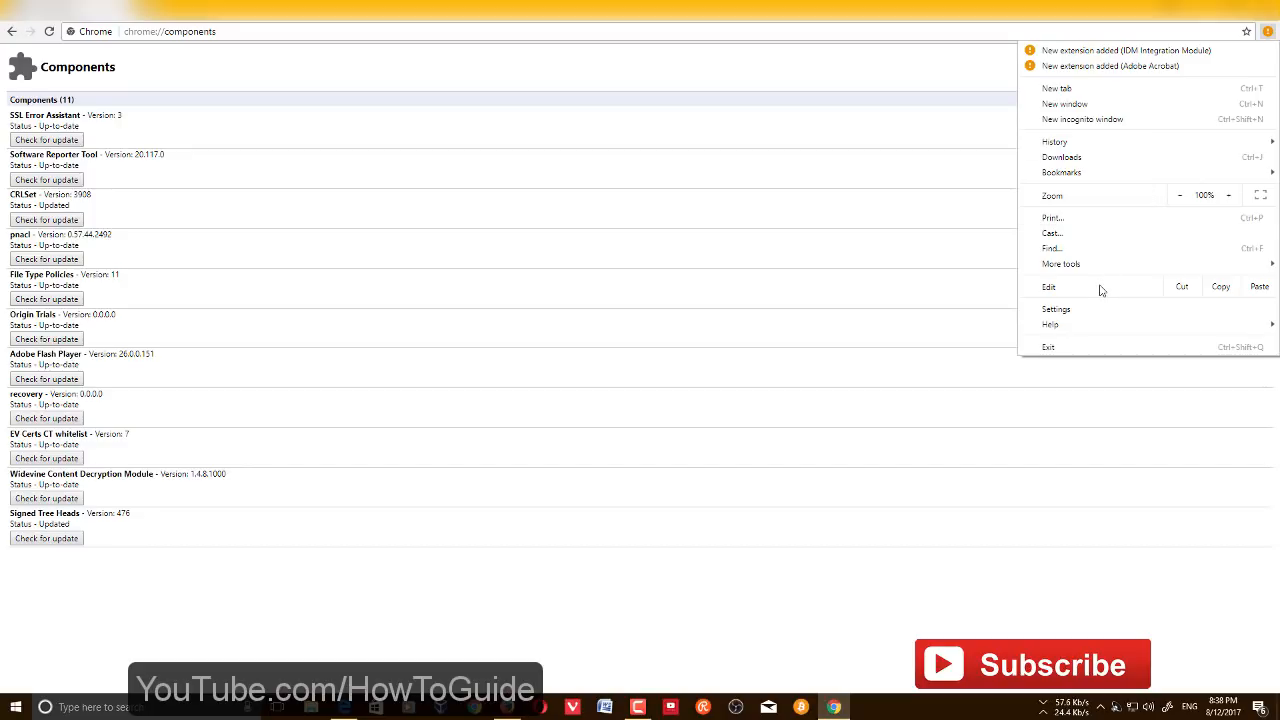
Open Settings, expand Advanced, and show the settings sections sidebar
click(1056, 309)
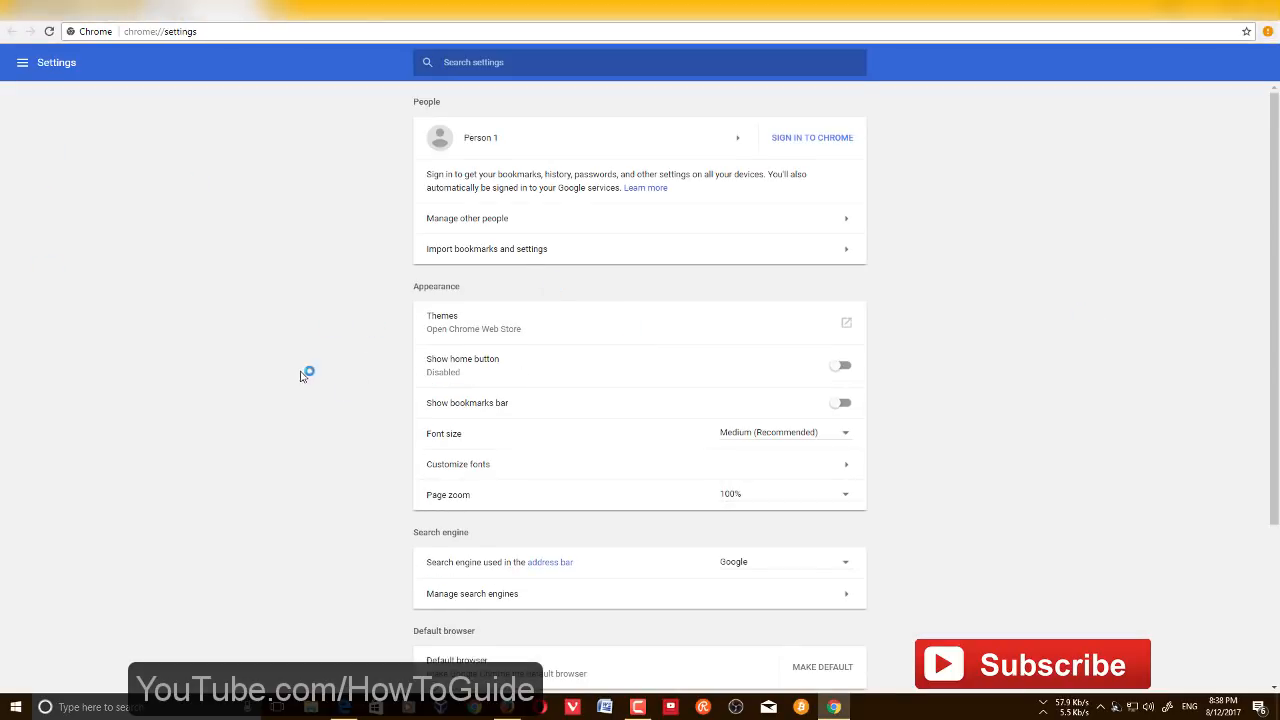
scroll(down, 3)
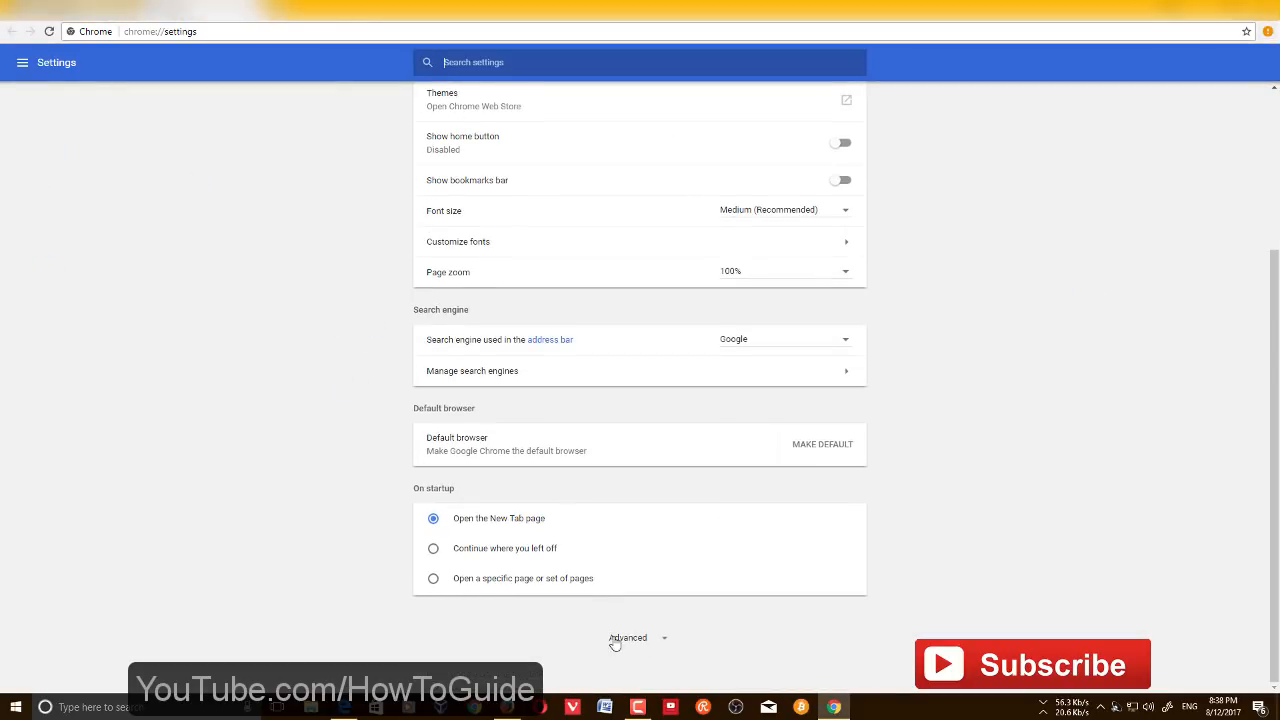
click(628, 638)
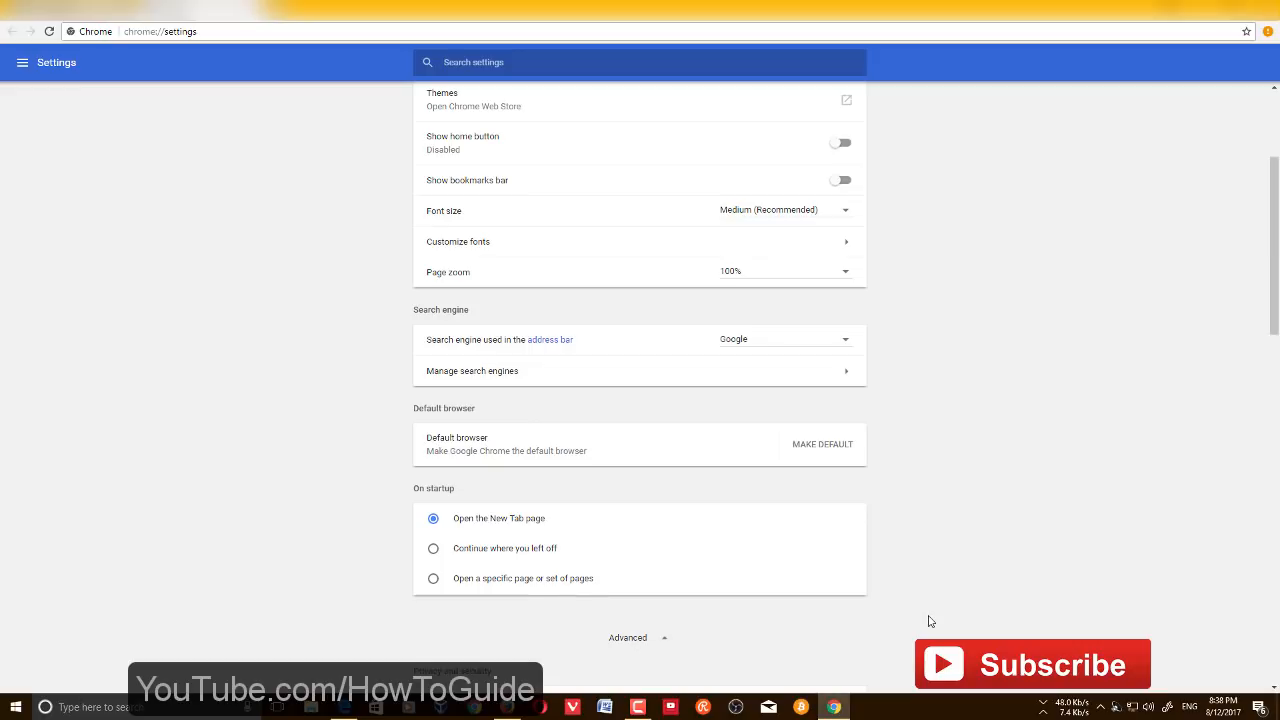
click(22, 62)
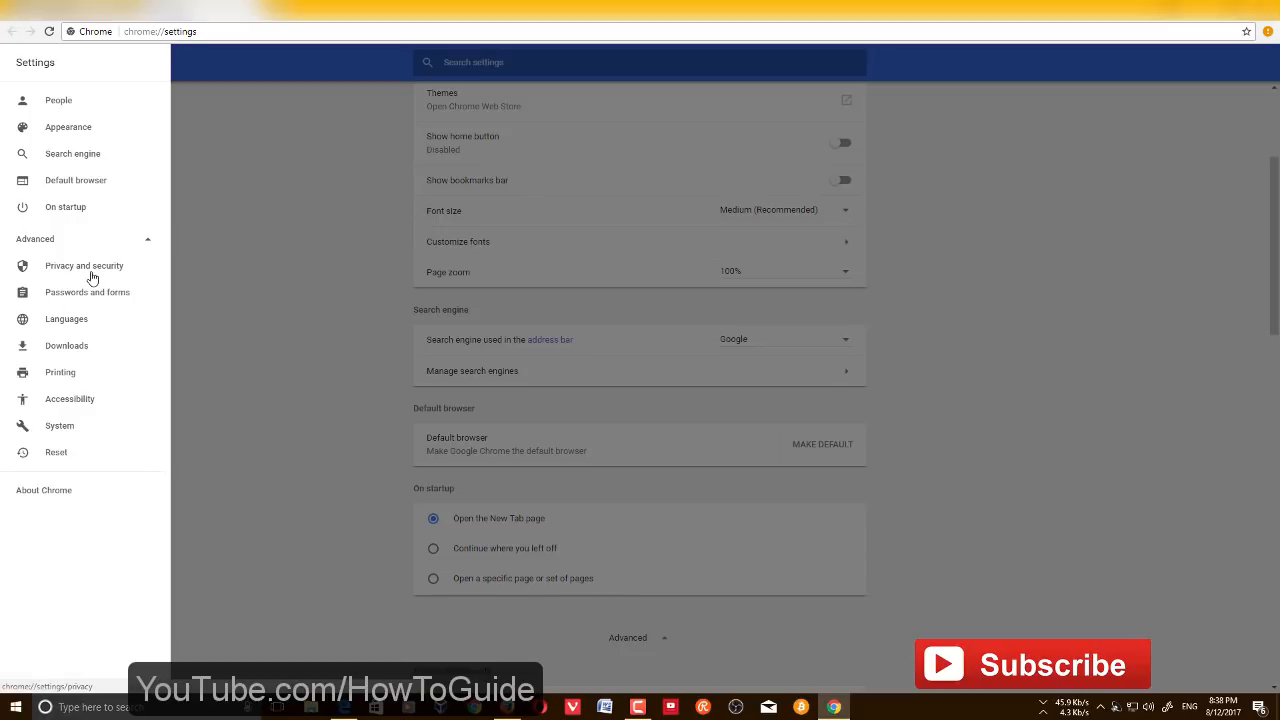
mouse_move(115, 272)
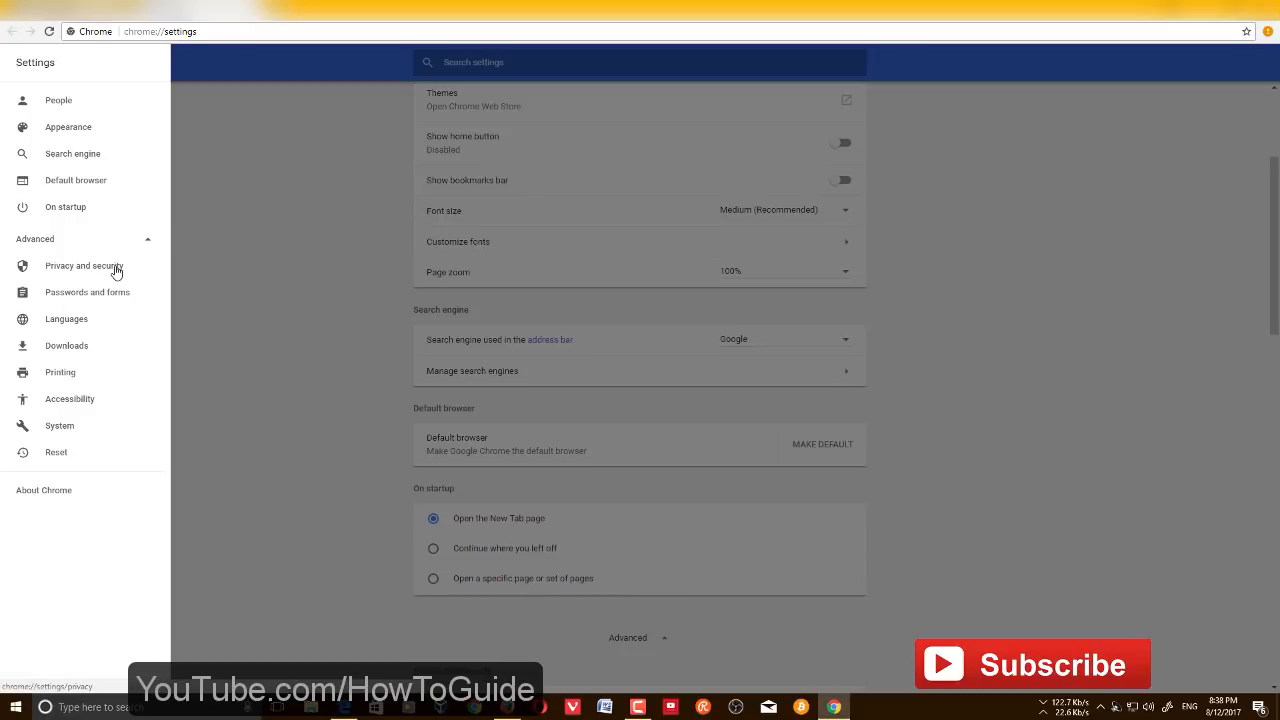
Show Privacy and security and scroll down to Content settings
click(82, 266)
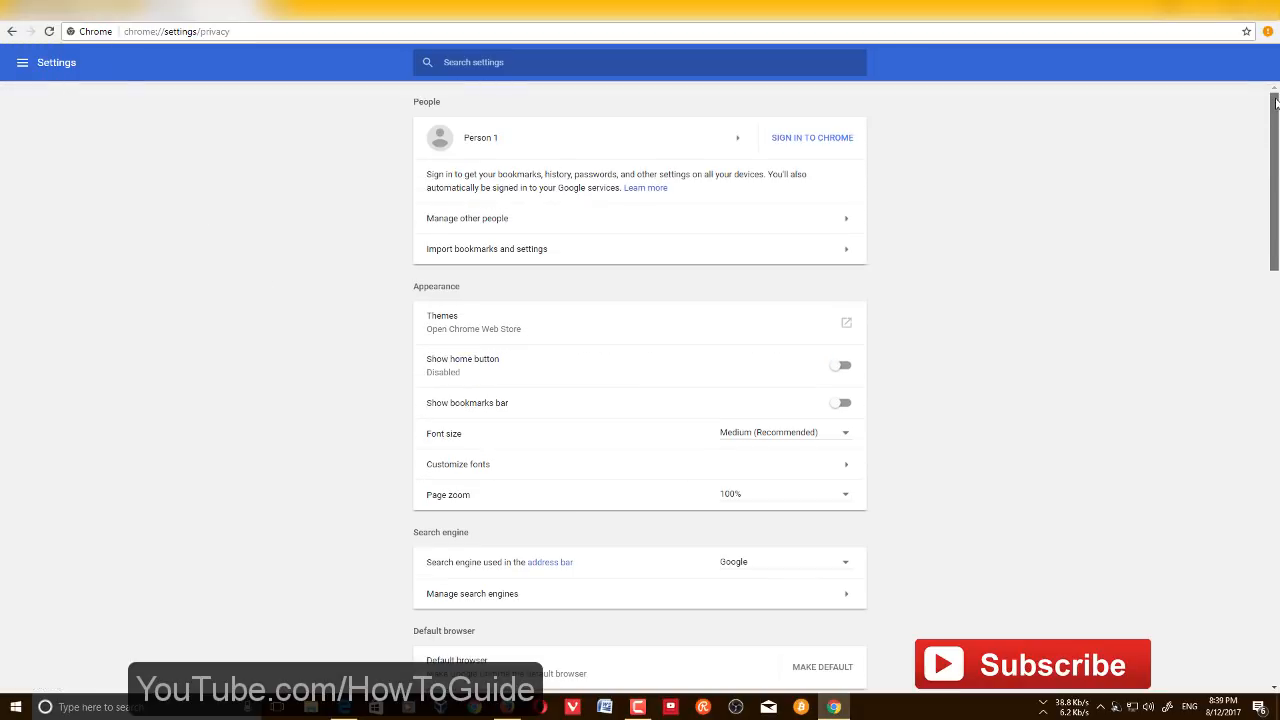
scroll(down, 3)
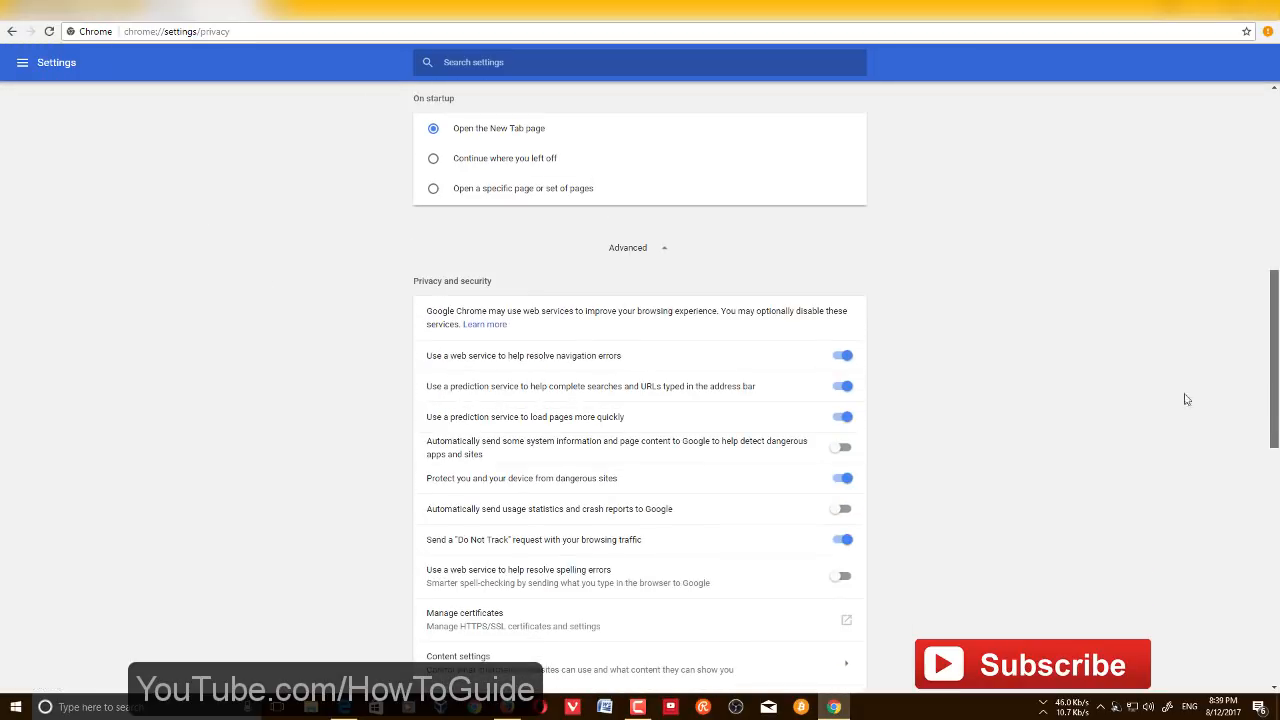
scroll(down, 3)
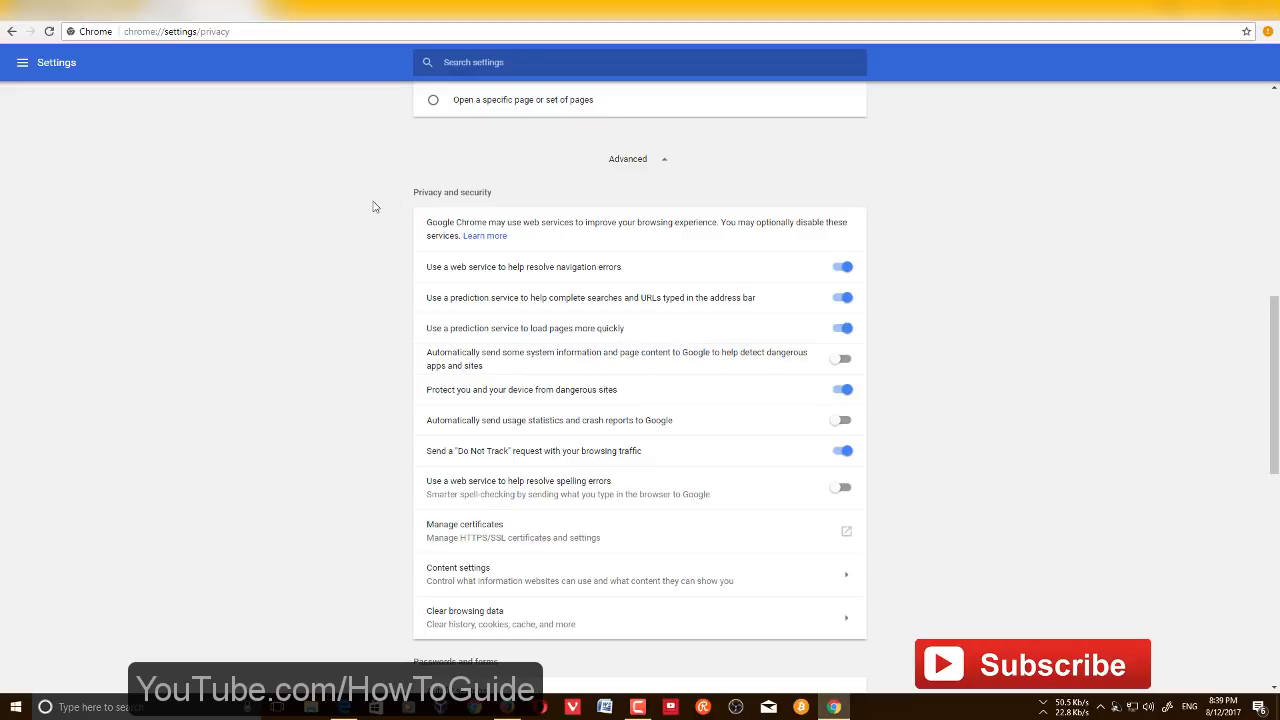
scroll(down, 3)
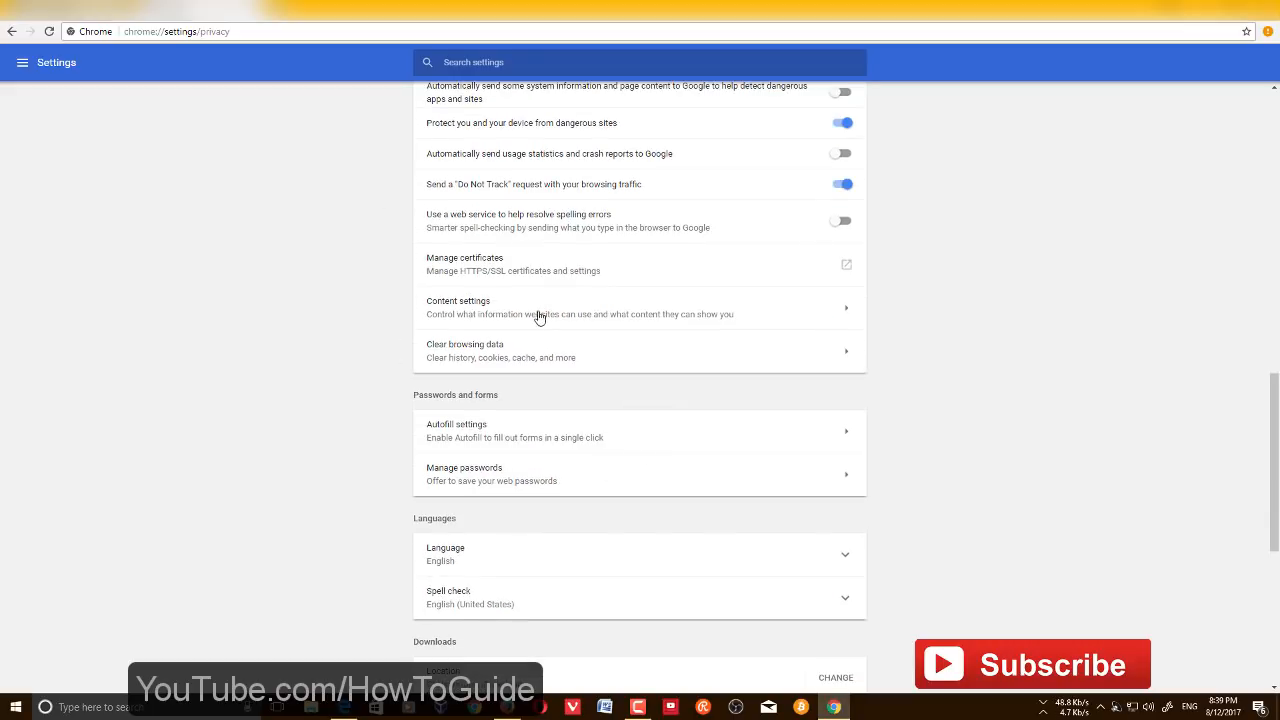
mouse_move(492, 318)
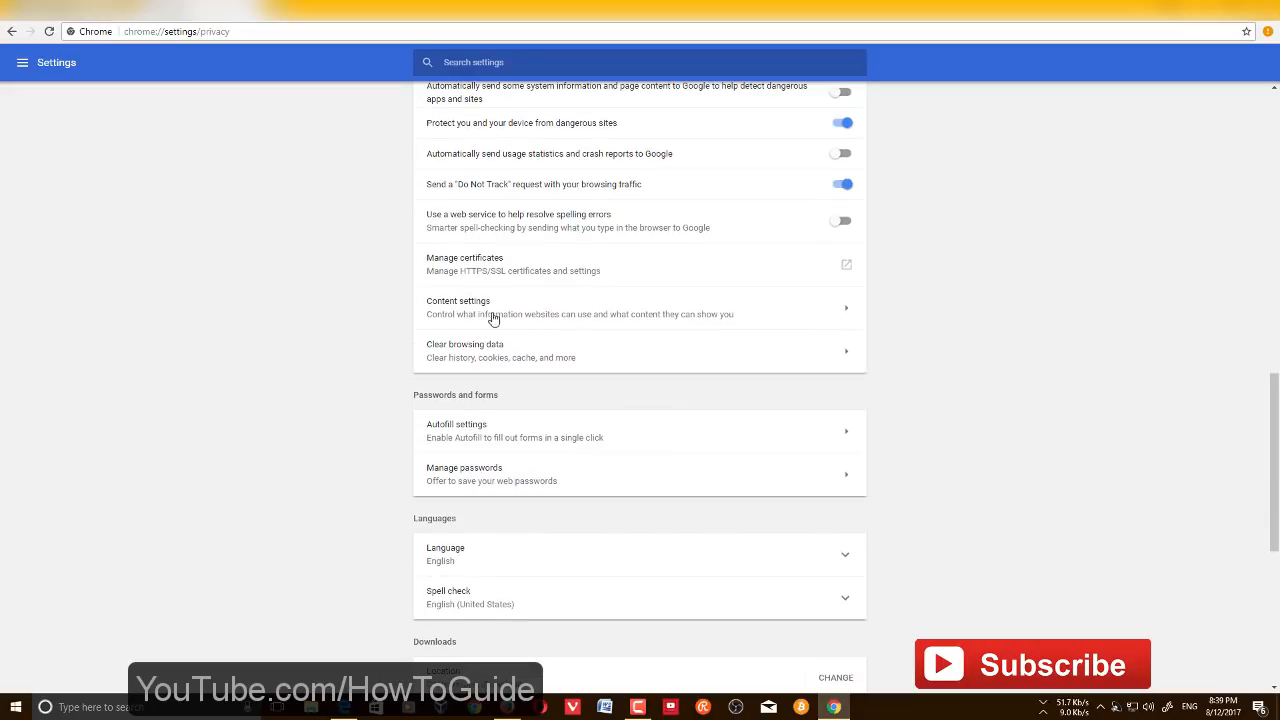
Open Content settings and scroll its list of site permissions
click(458, 307)
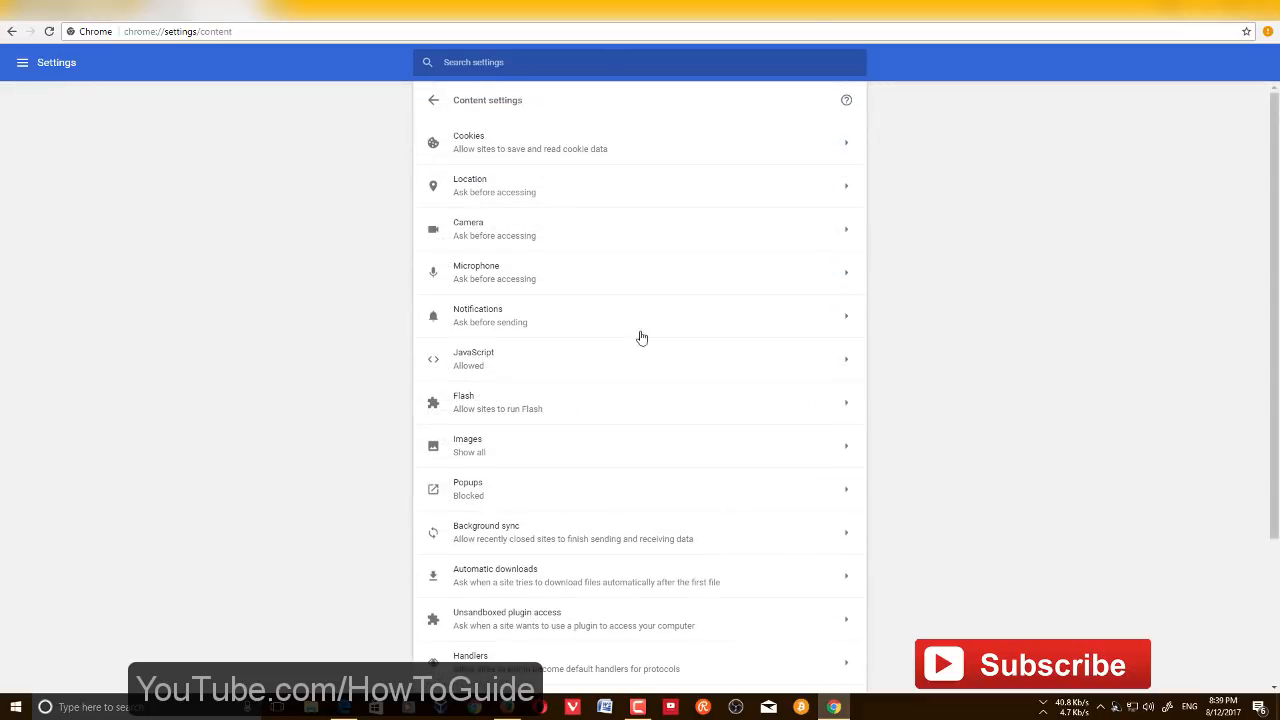
scroll(down, 3)
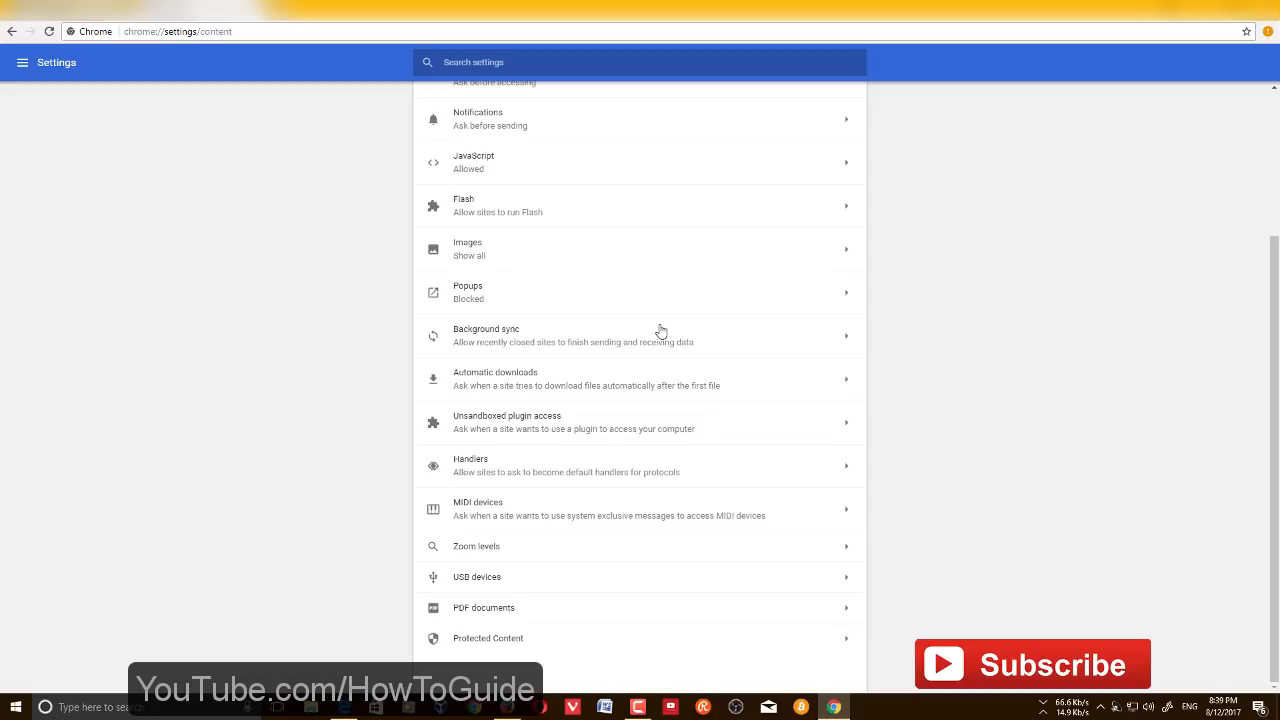
mouse_move(630, 424)
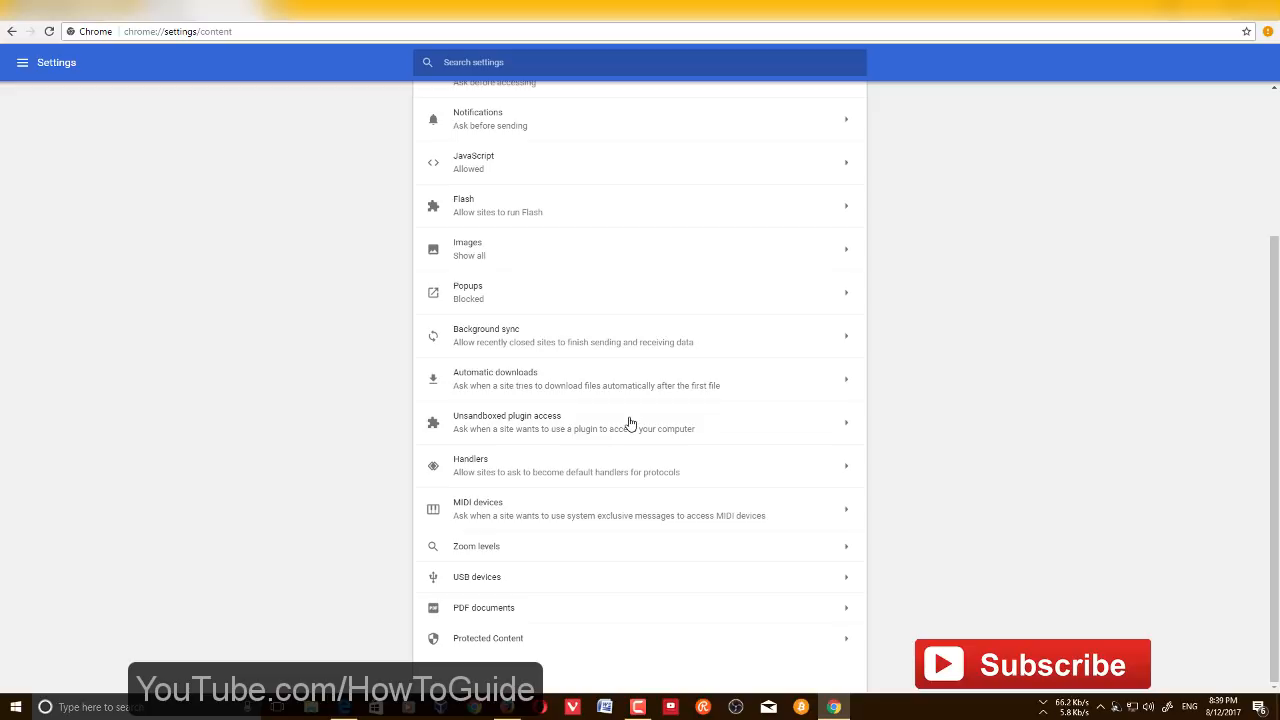
mouse_move(632, 429)
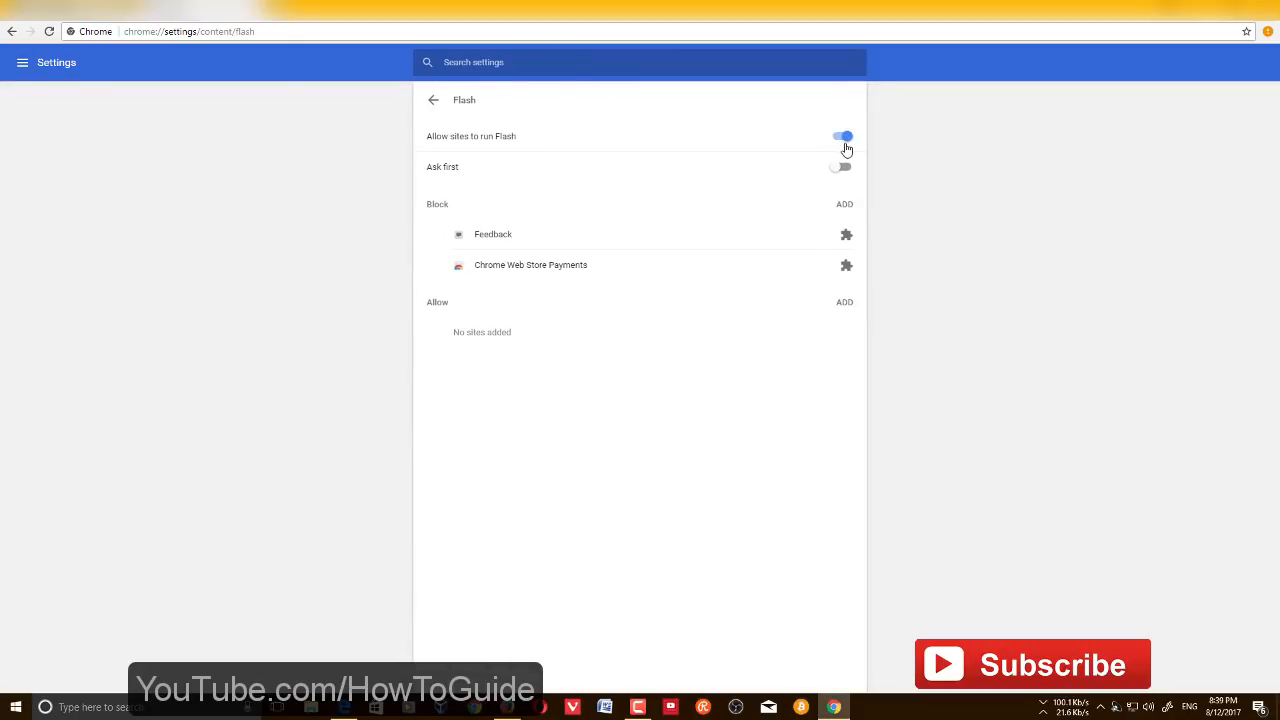
Switch 'Allow sites to run Flash' off and on again, then go back to Content settings
click(840, 136)
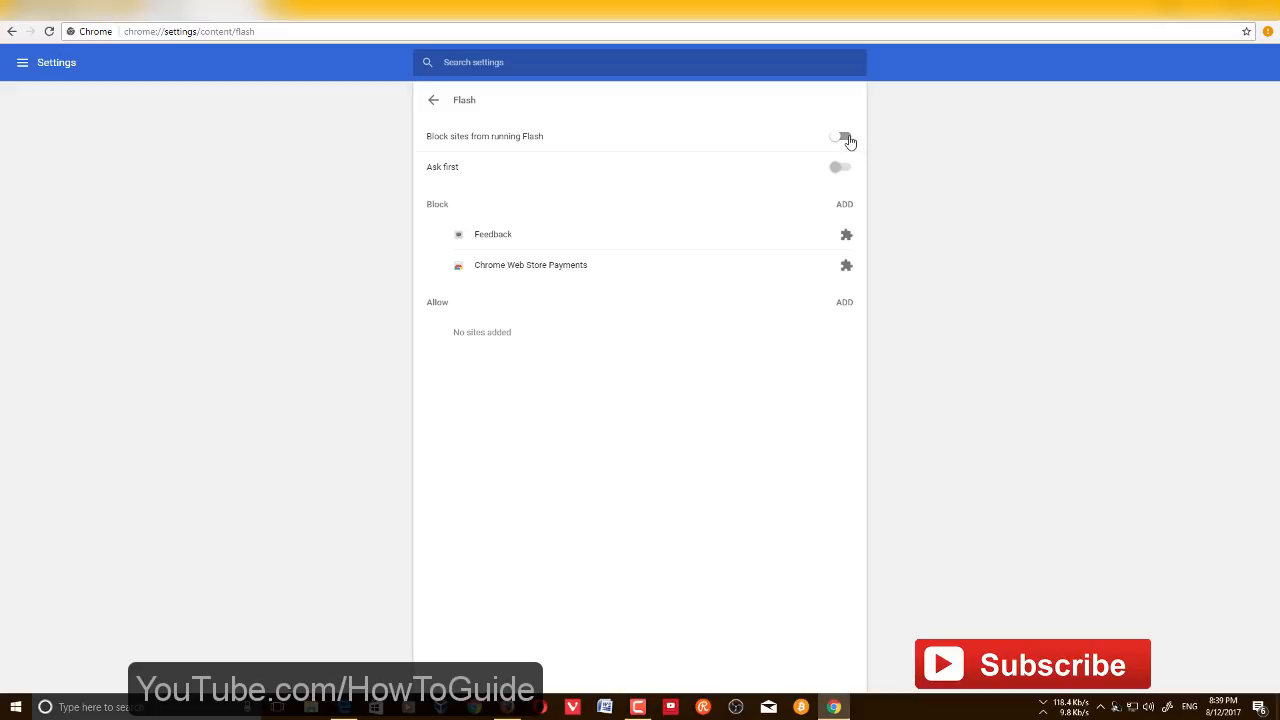
click(841, 137)
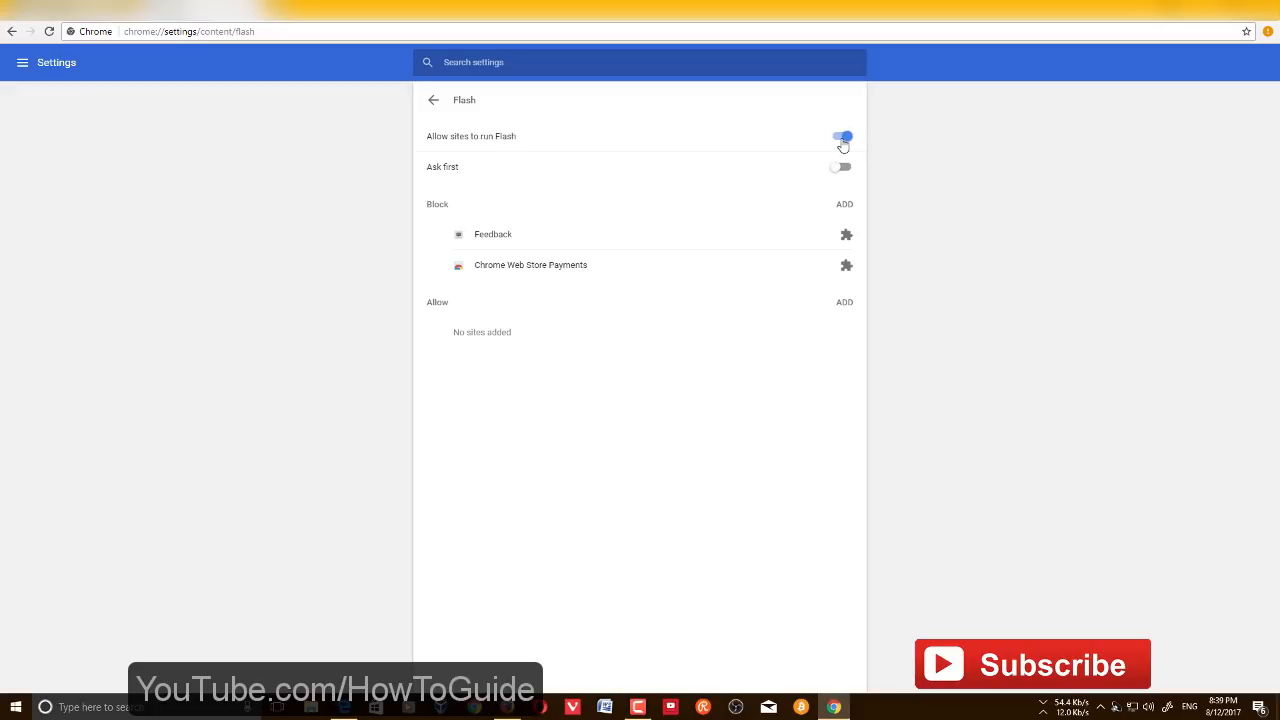
click(433, 99)
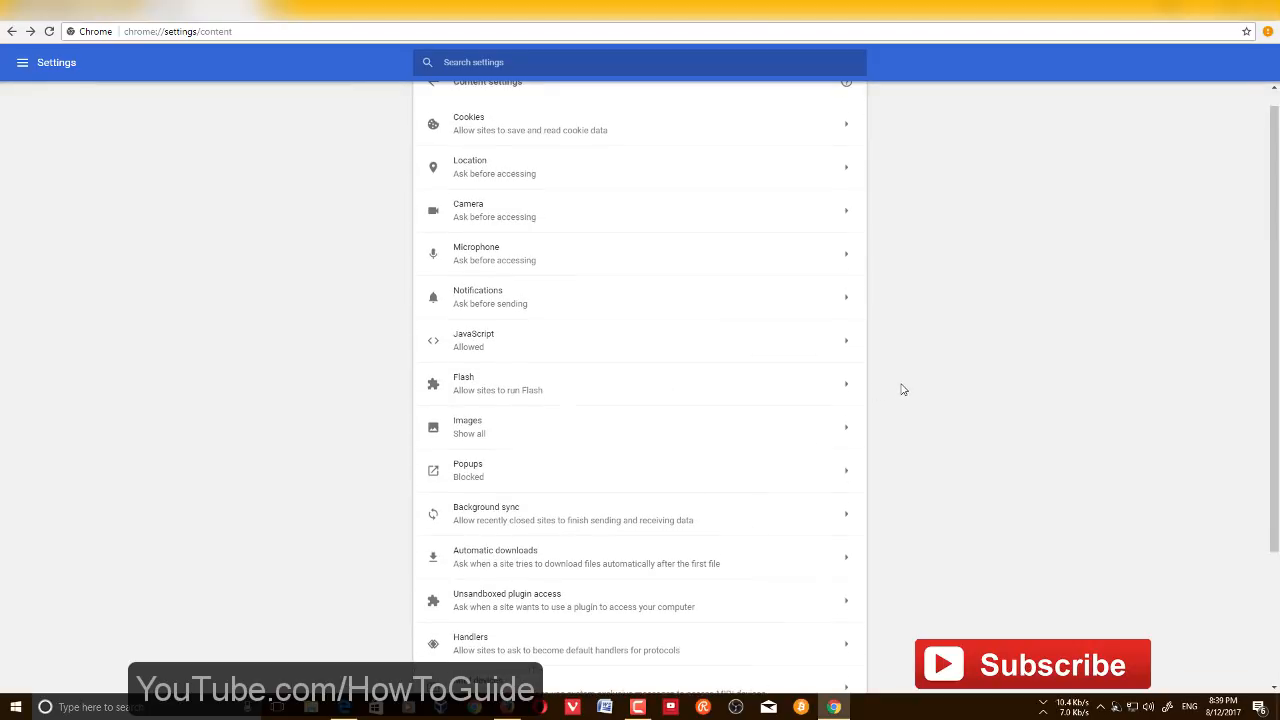
mouse_move(851, 382)
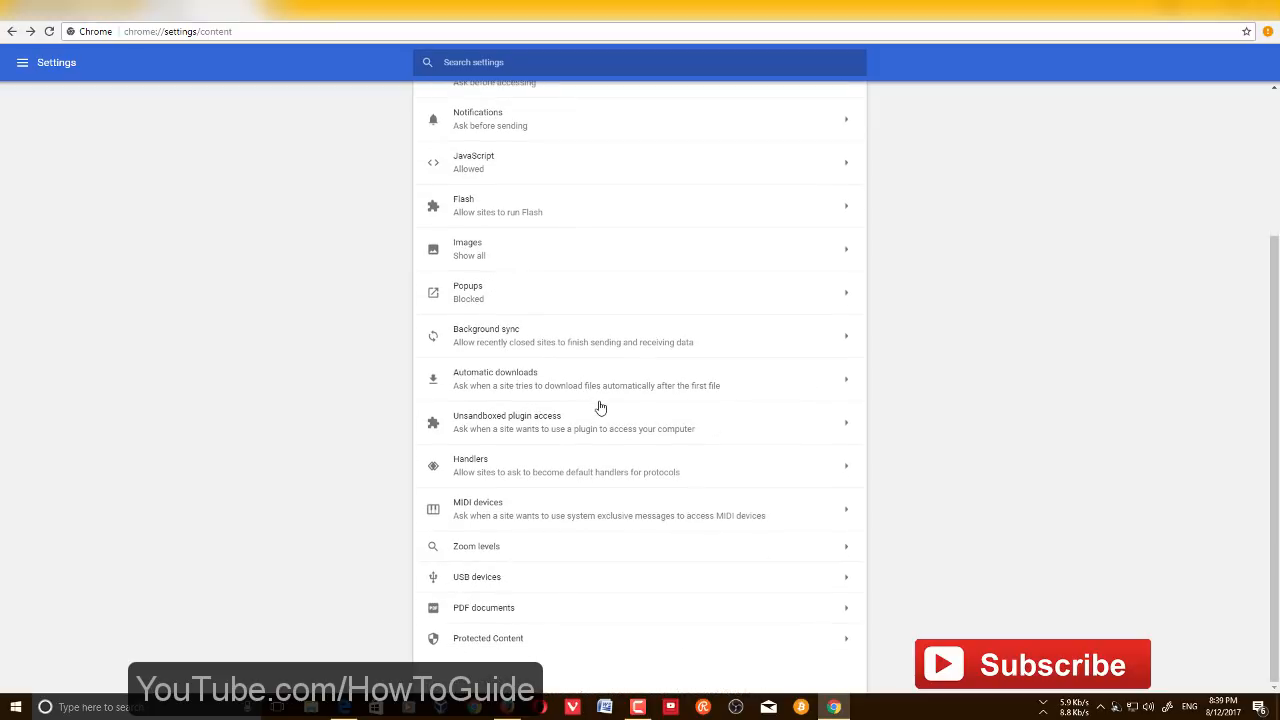
mouse_move(602, 406)
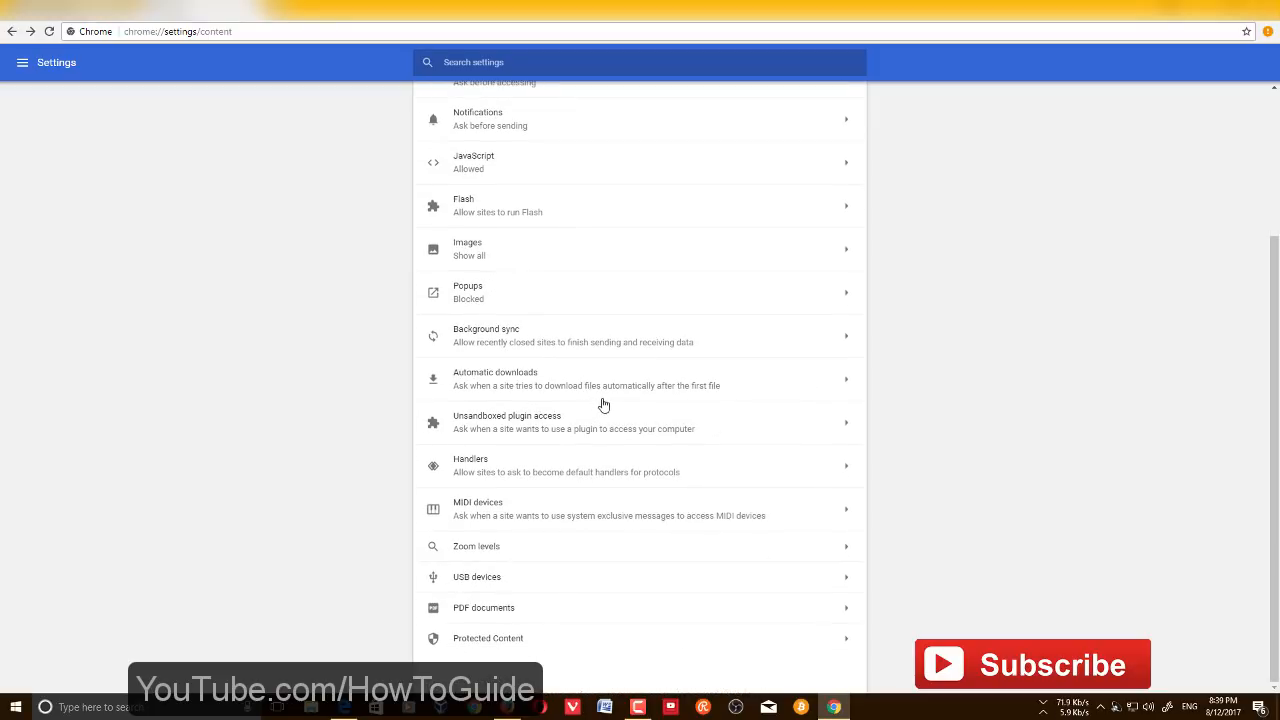
mouse_move(606, 402)
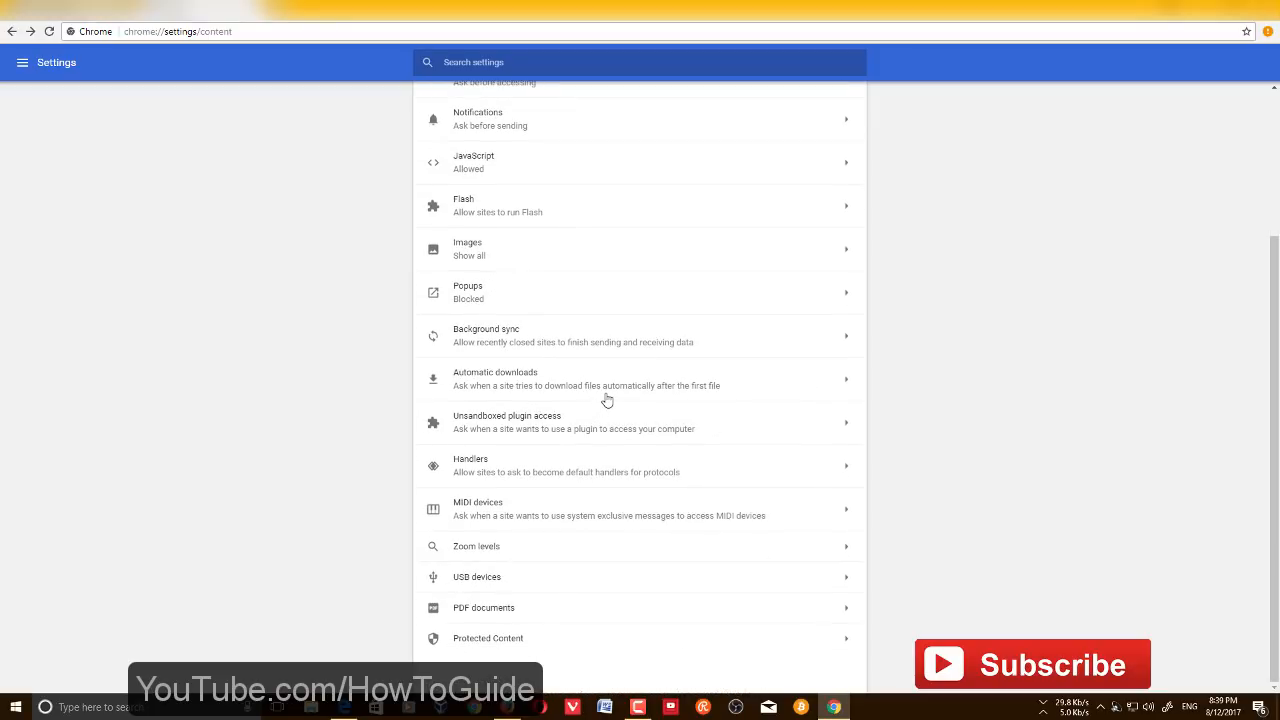
mouse_move(611, 397)
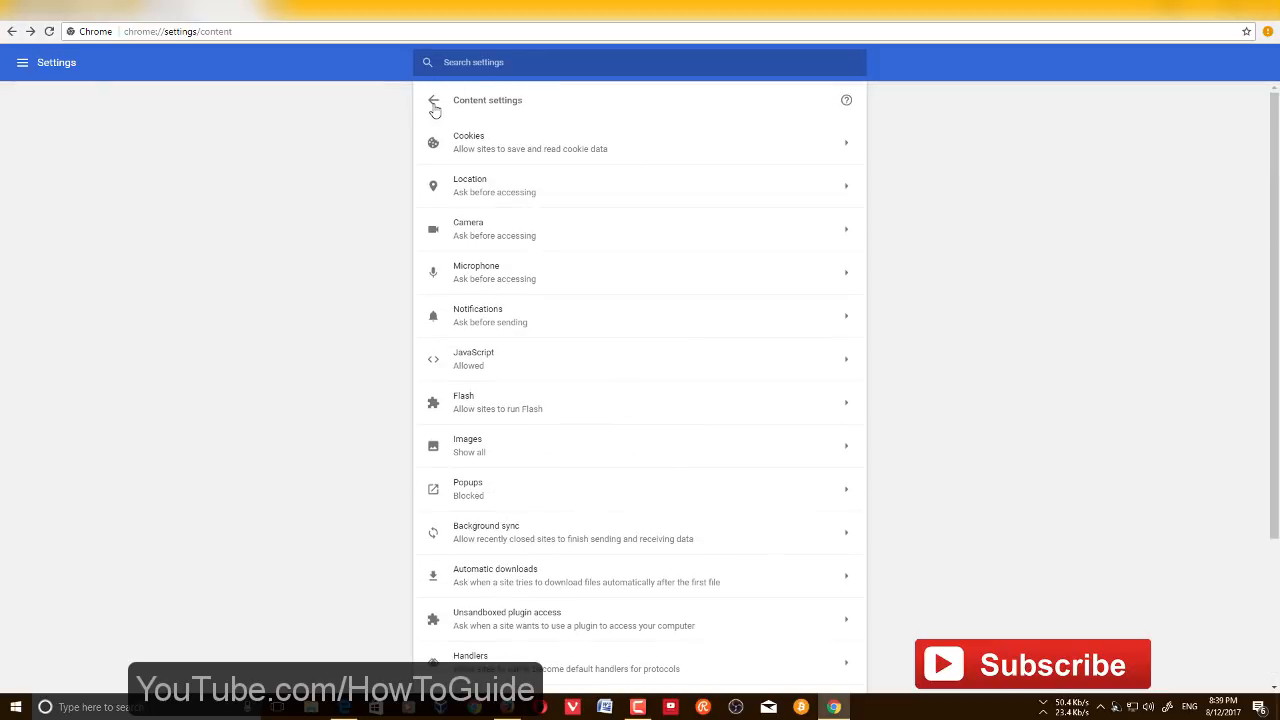
click(433, 104)
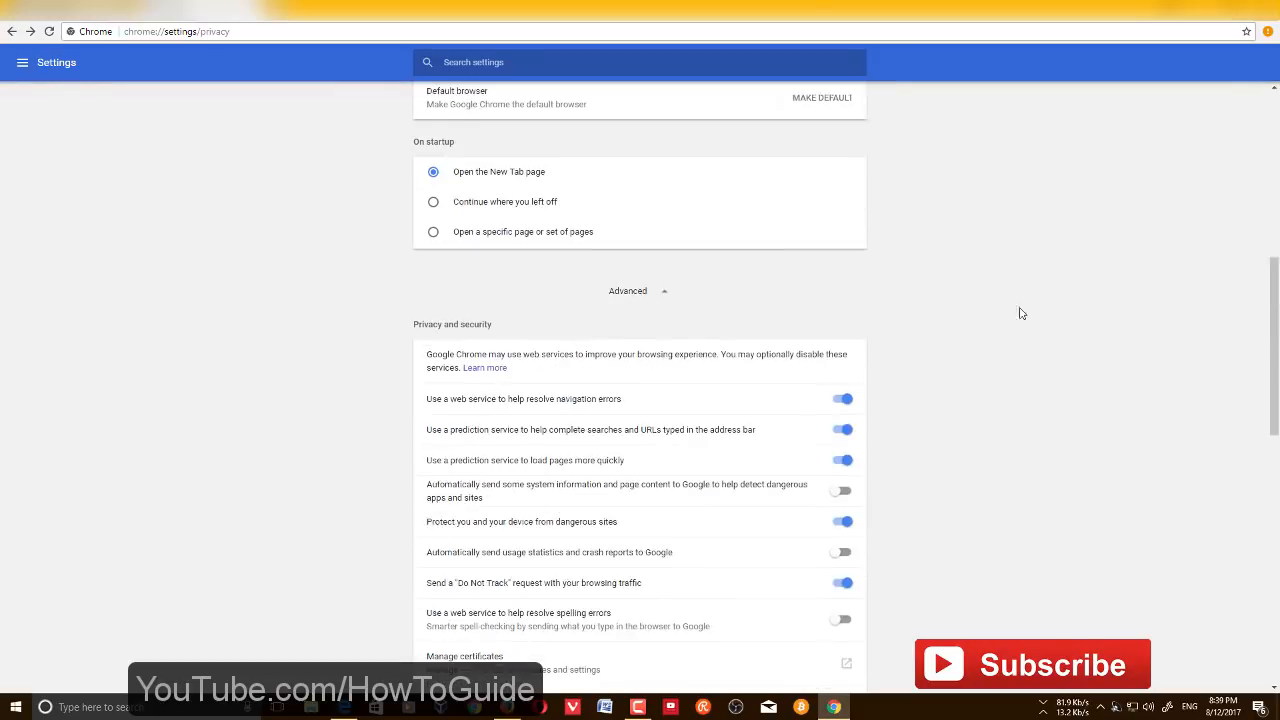
scroll(down, 3)
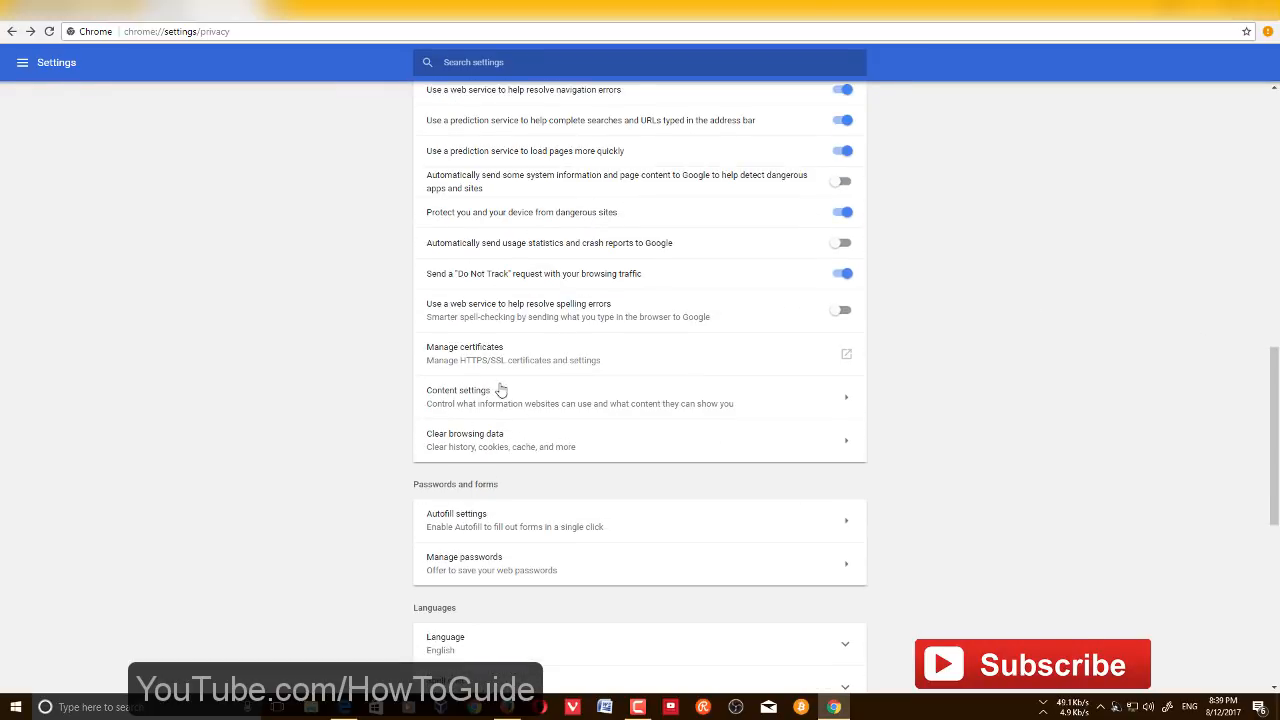
click(458, 390)
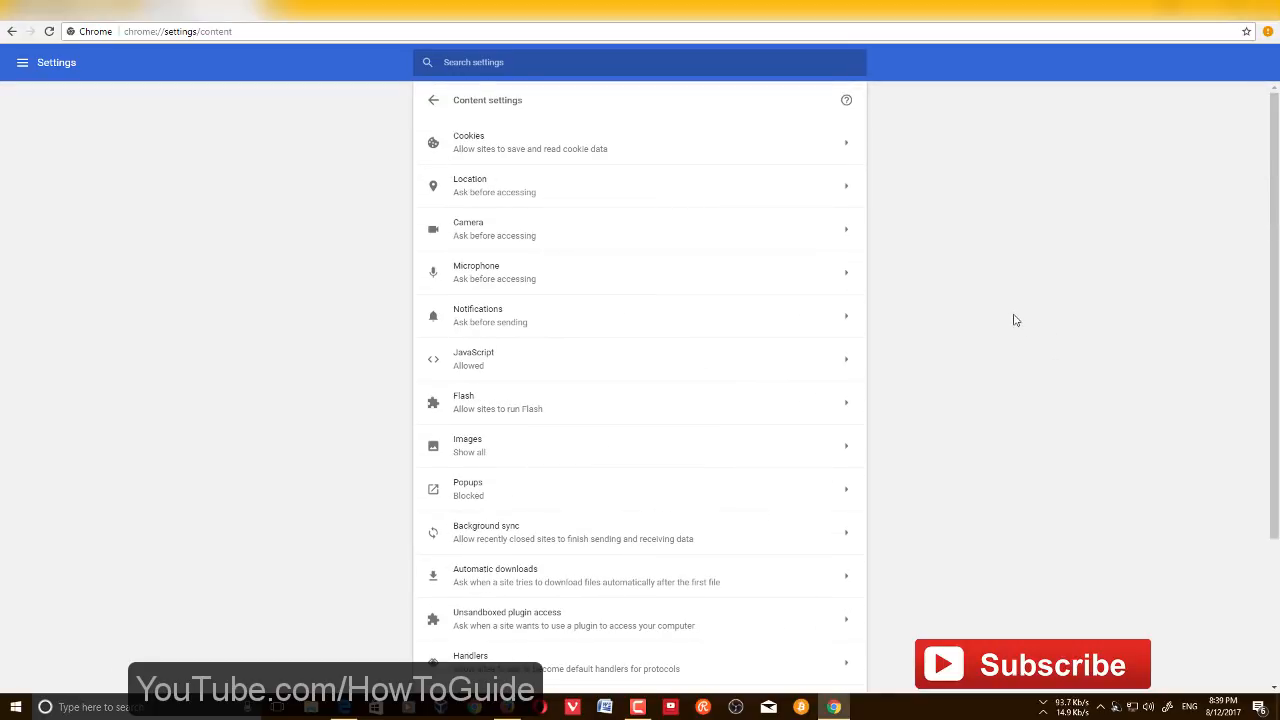
mouse_move(1008, 325)
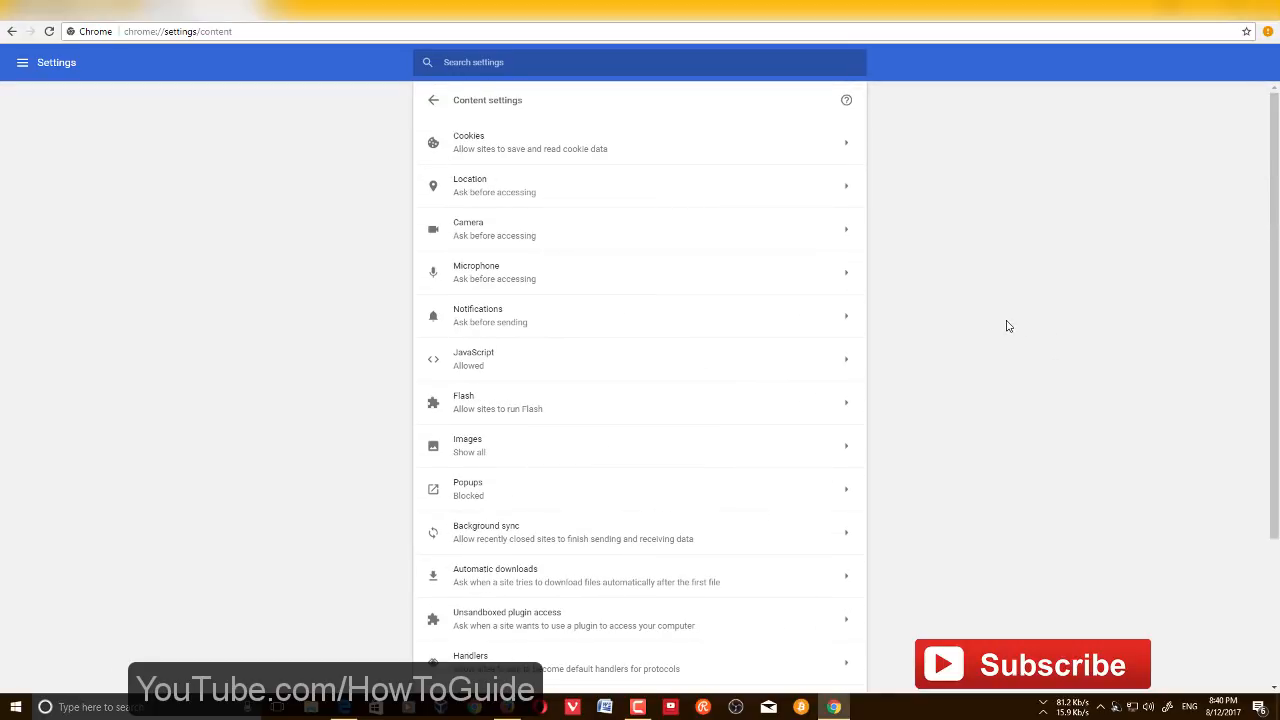